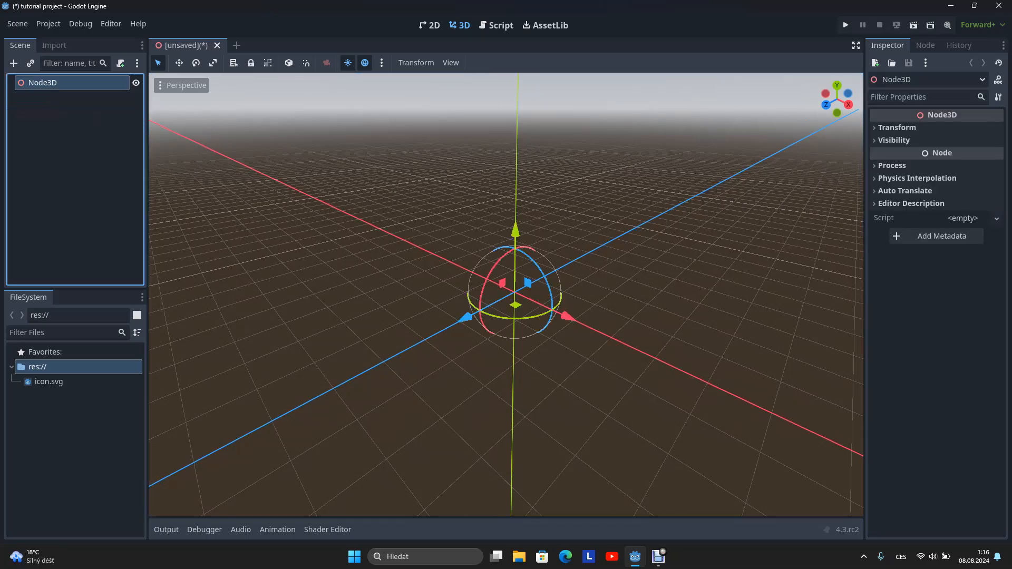
- Add a 20-scale green PlaneMesh ground under Node3D with a trimesh static collision body
{"action": "right_click", "coordinate": [42, 83]}
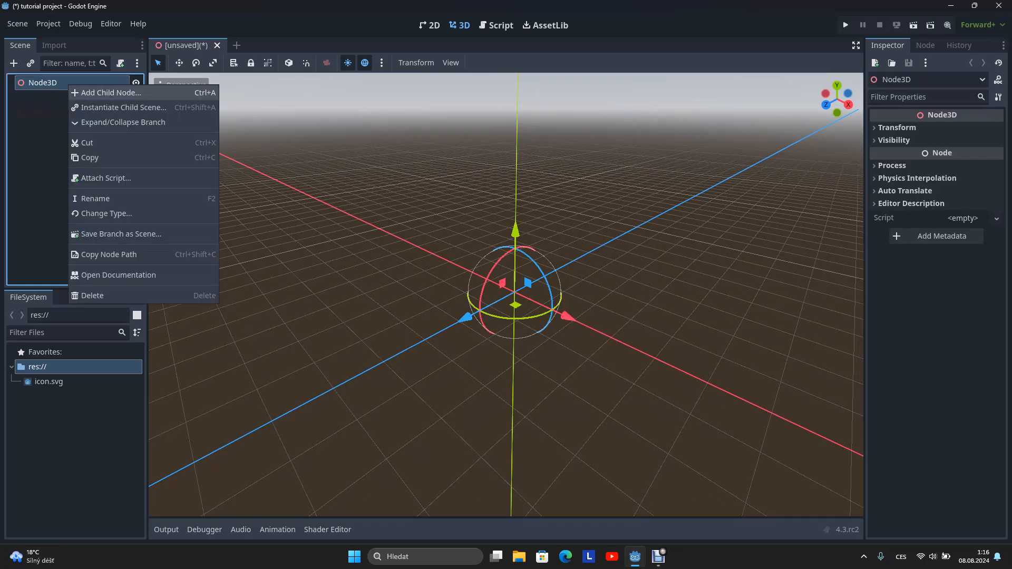
{"action": "left_click", "coordinate": [111, 92]}
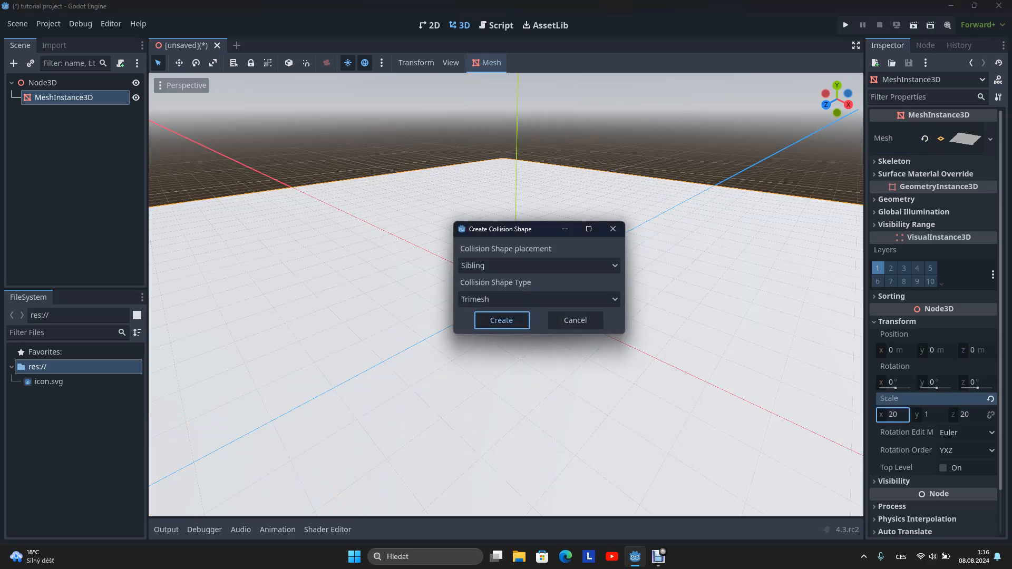
{"action": "left_click", "coordinate": [501, 320]}
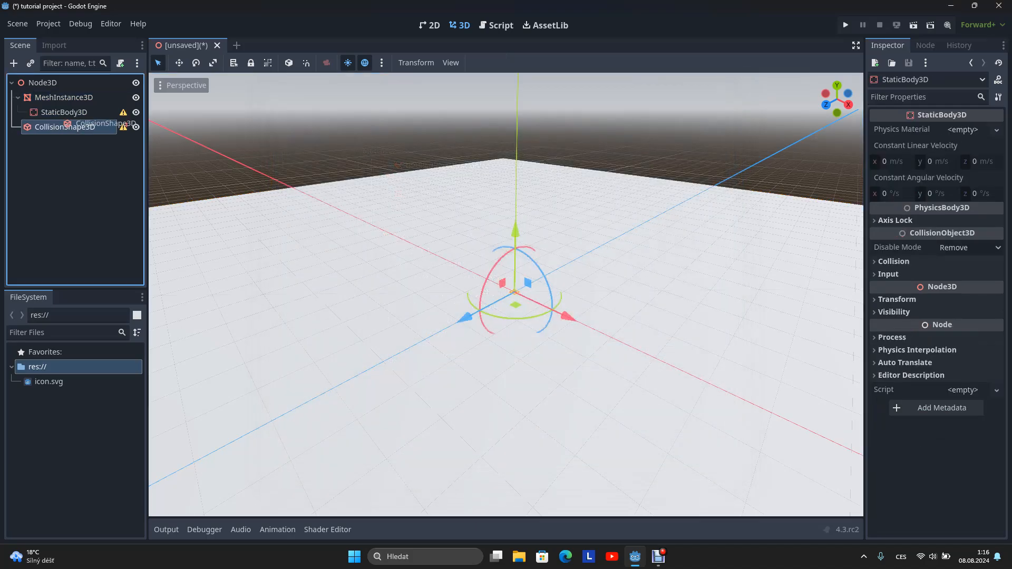
{"action": "left_click", "coordinate": [78, 127]}
{"action": "type", "text": "90c45c"}
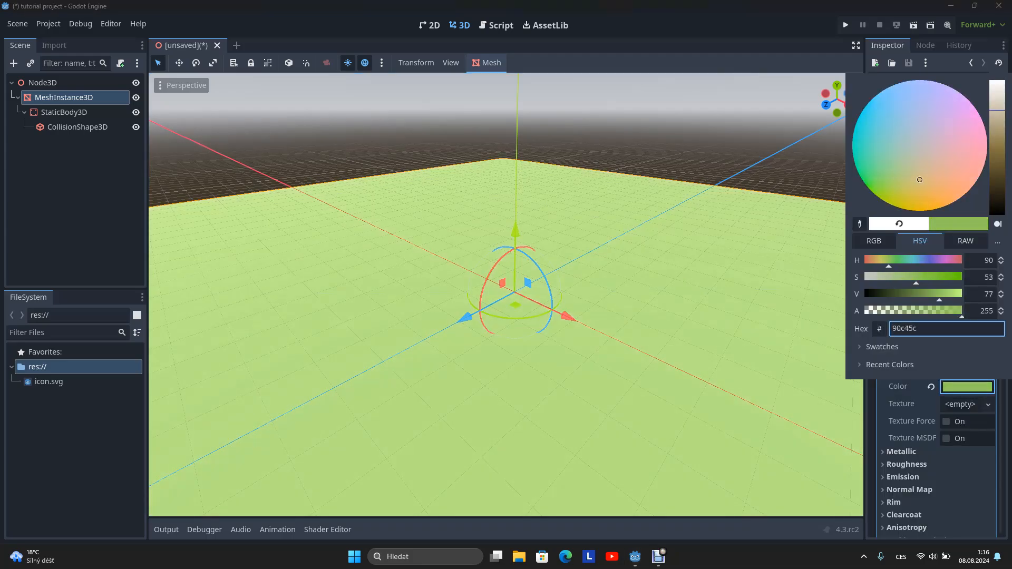
- Add a CharacterBody3D Player with a collision shape and a capsule mesh
{"action": "right_click", "coordinate": [43, 82]}
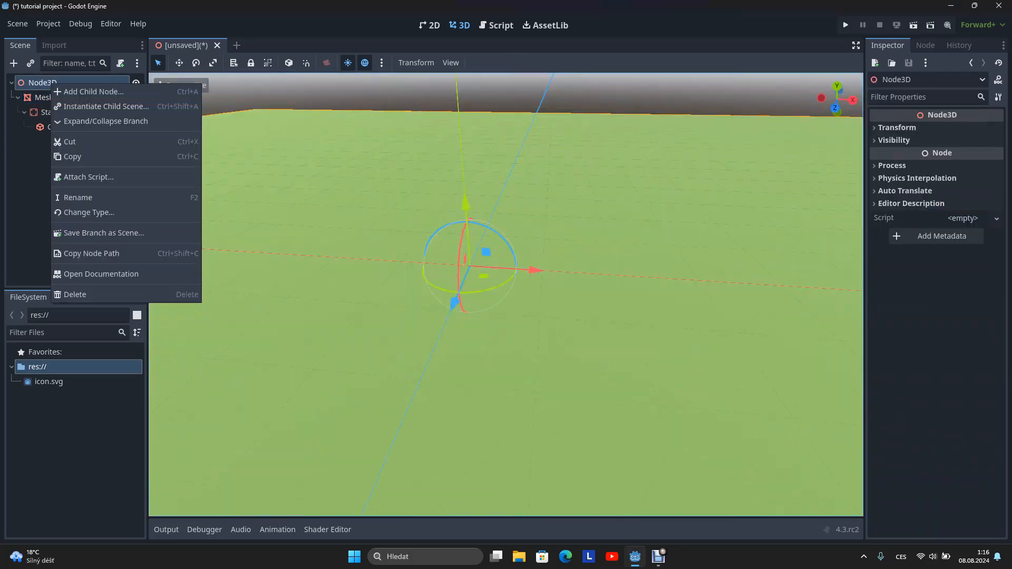
{"action": "left_click", "coordinate": [94, 91]}
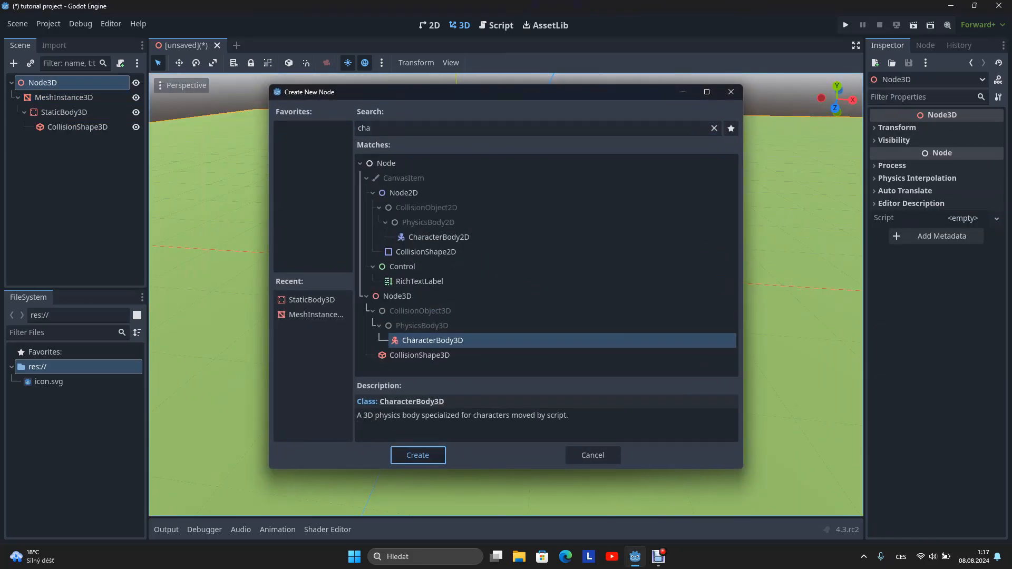
{"action": "left_click", "coordinate": [417, 455]}
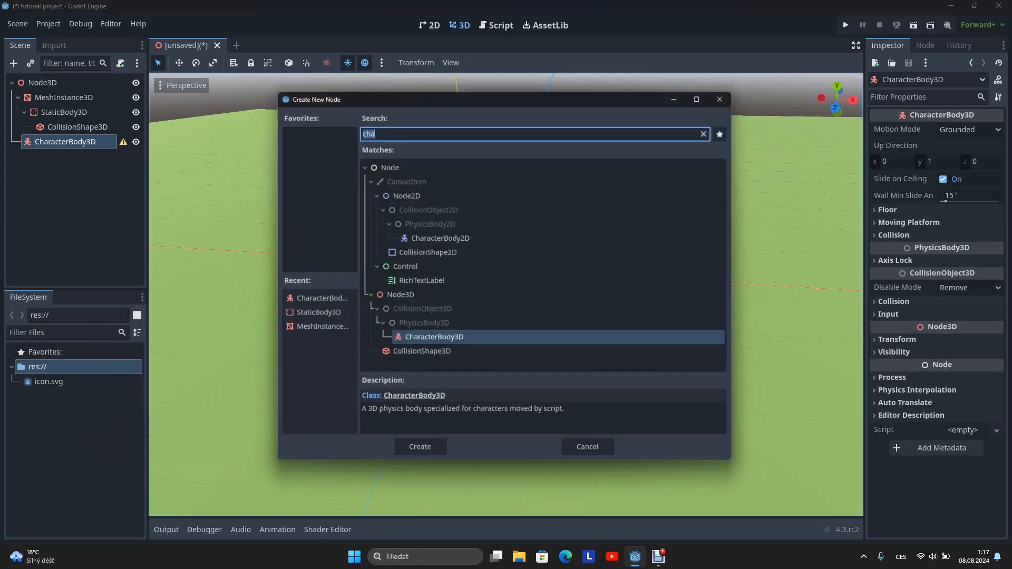
{"action": "left_click", "coordinate": [419, 447]}
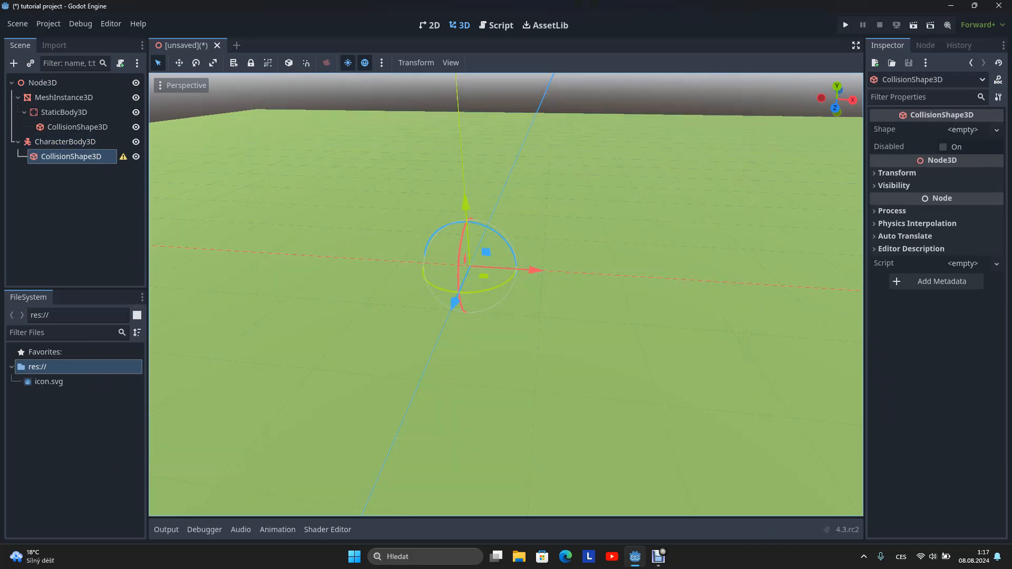
{"action": "left_click", "coordinate": [964, 129]}
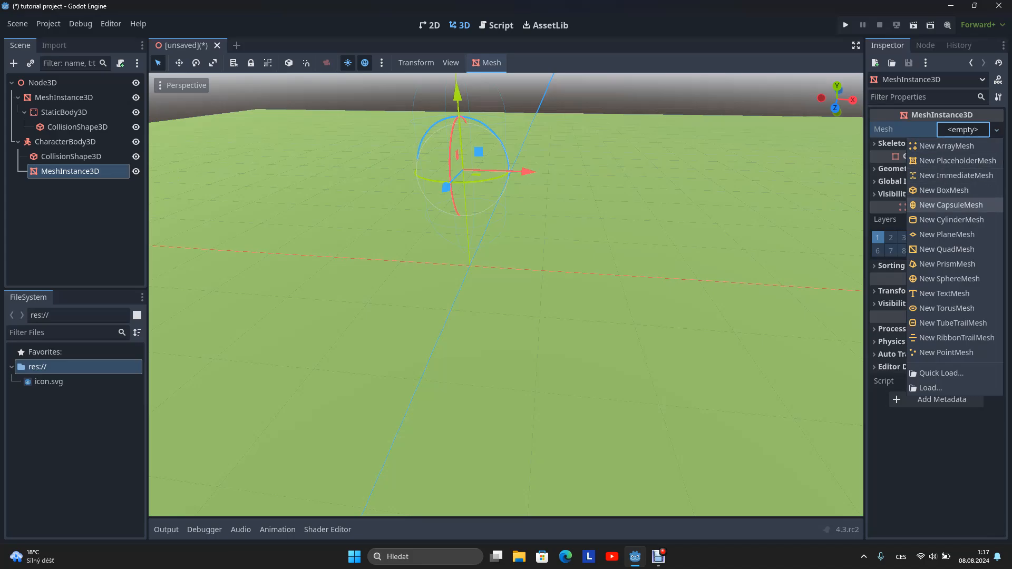
{"action": "left_click", "coordinate": [950, 205]}
{"action": "type", "text": "Player"}
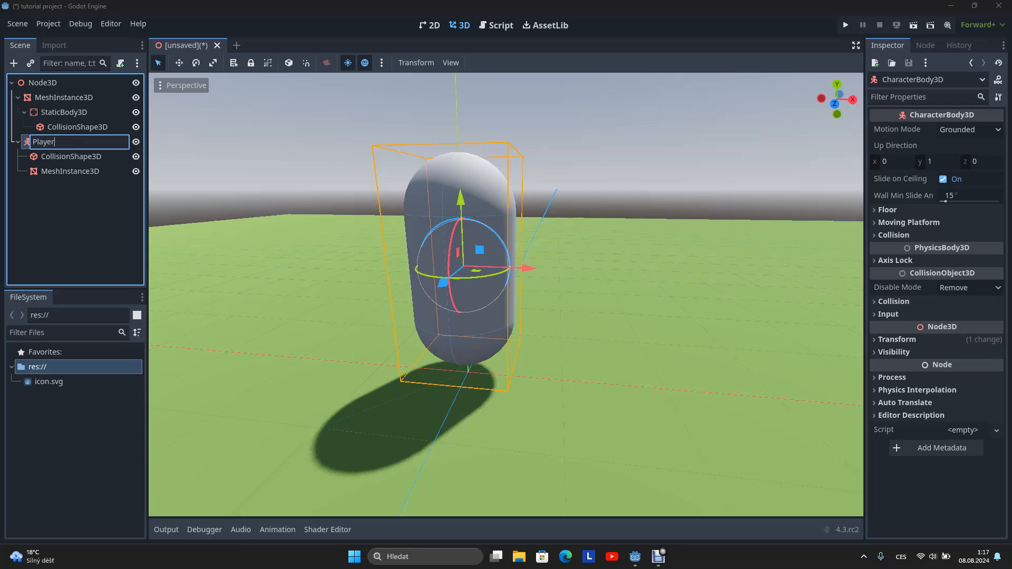
- Add a Camera3D under the Player, positioned behind and above it
{"action": "right_click", "coordinate": [43, 141]}
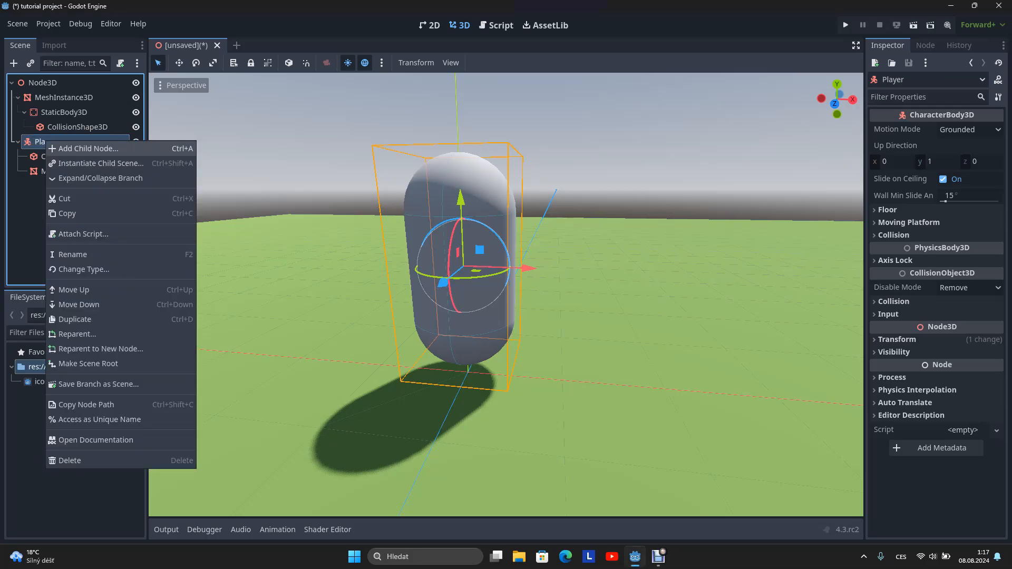
{"action": "left_click", "coordinate": [83, 149]}
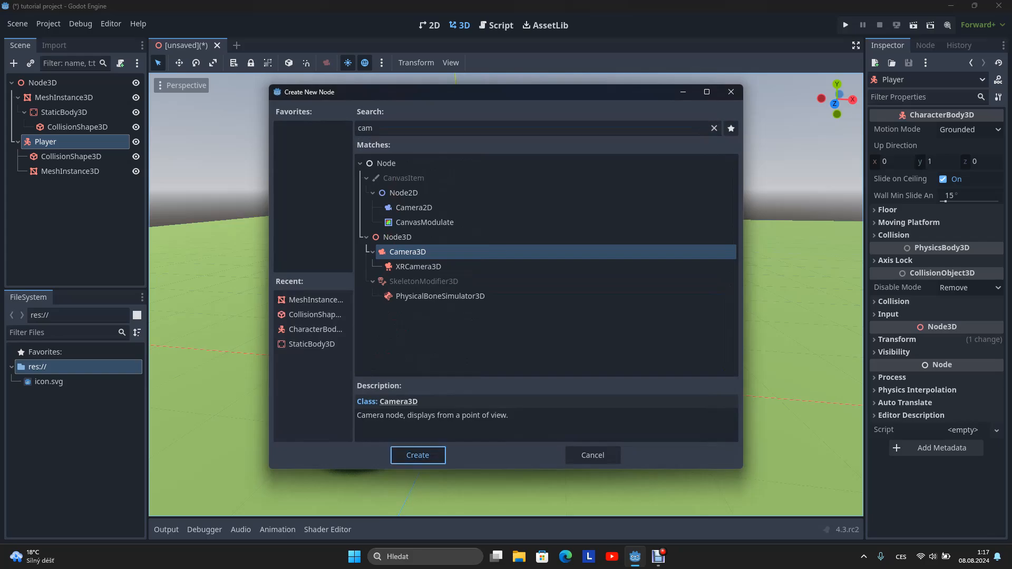
{"action": "left_click", "coordinate": [417, 455]}
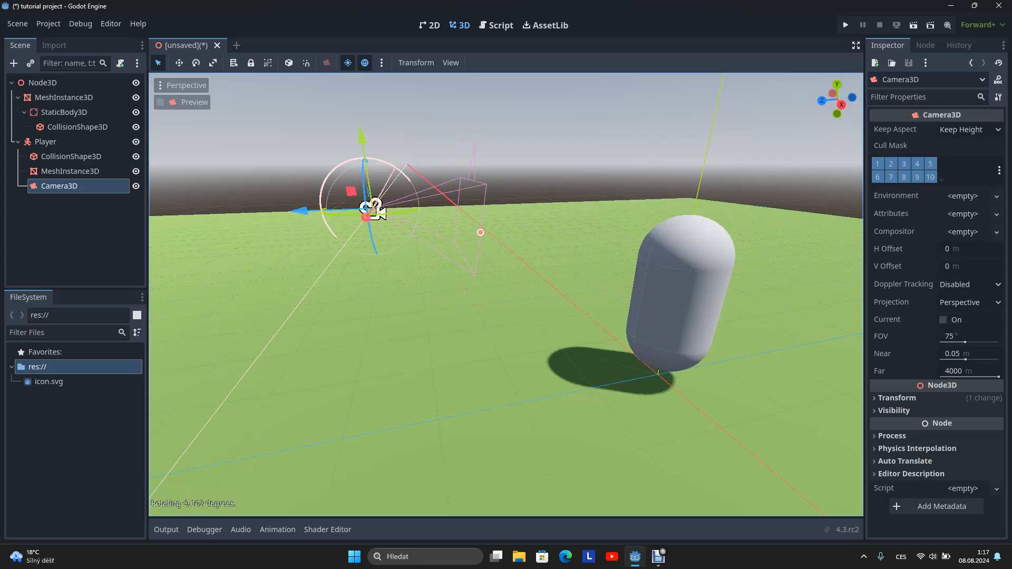
{"action": "left_click", "coordinate": [161, 101]}
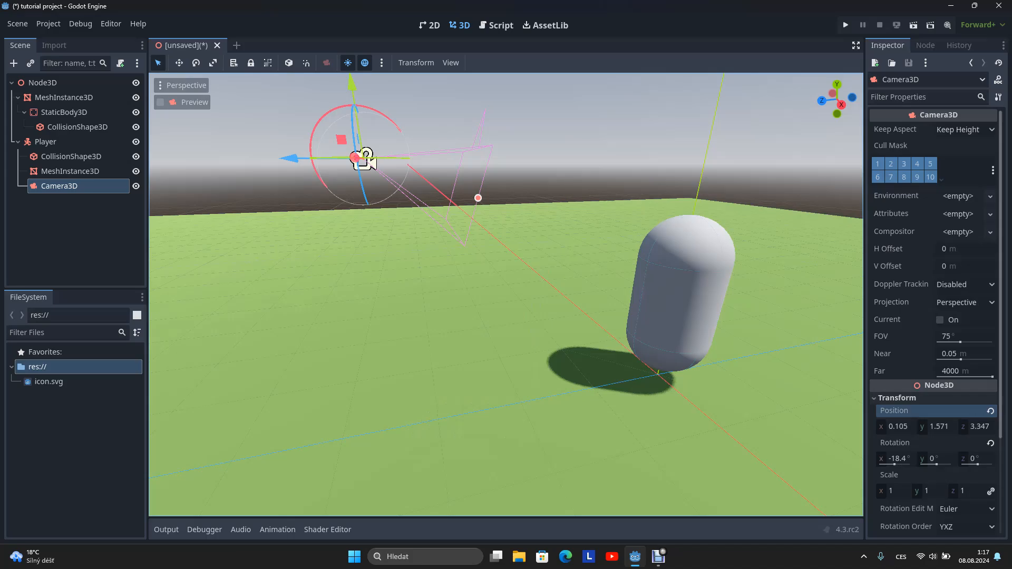
- Attach player.gd to the Player, save as node_3d.tscn, and test-run the scene
{"action": "right_click", "coordinate": [46, 142]}
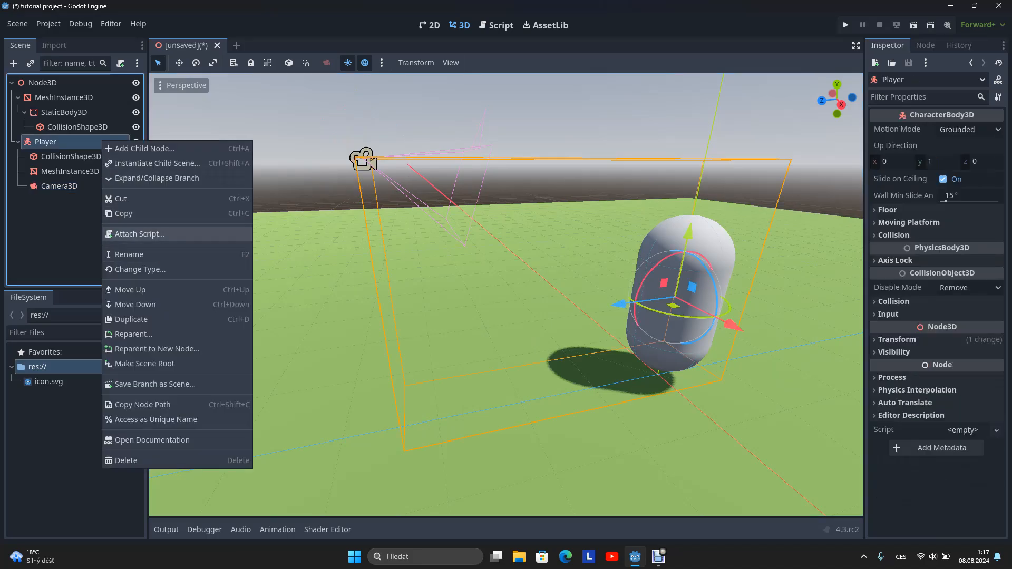
{"action": "left_click", "coordinate": [137, 234]}
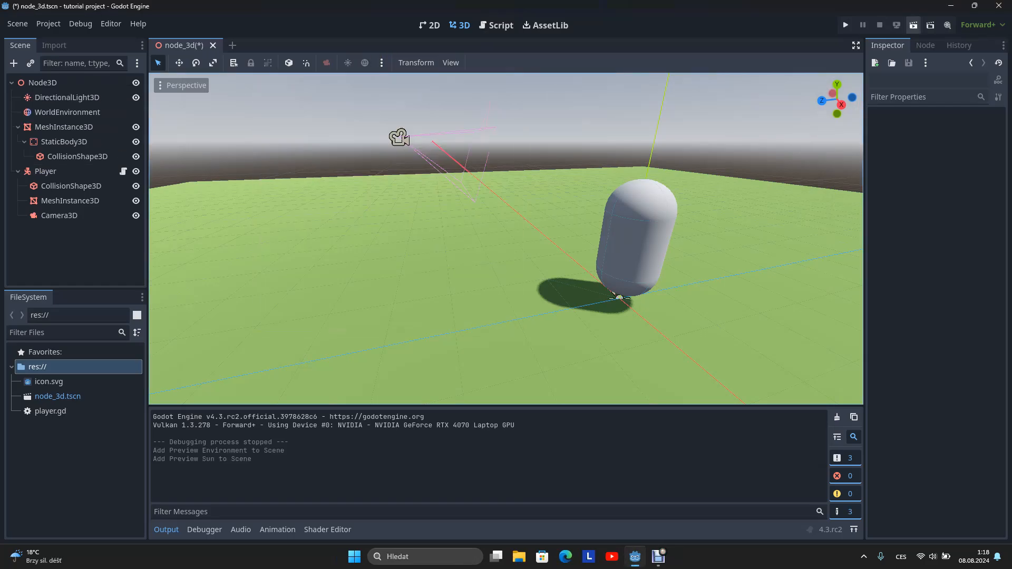
{"action": "left_click", "coordinate": [845, 24]}
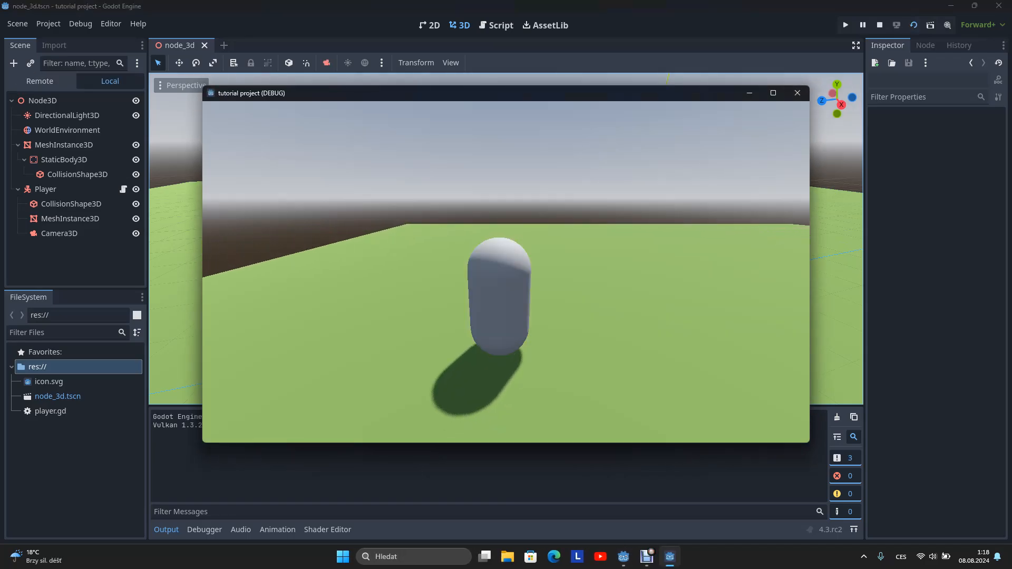
{"action": "left_click", "coordinate": [796, 92]}
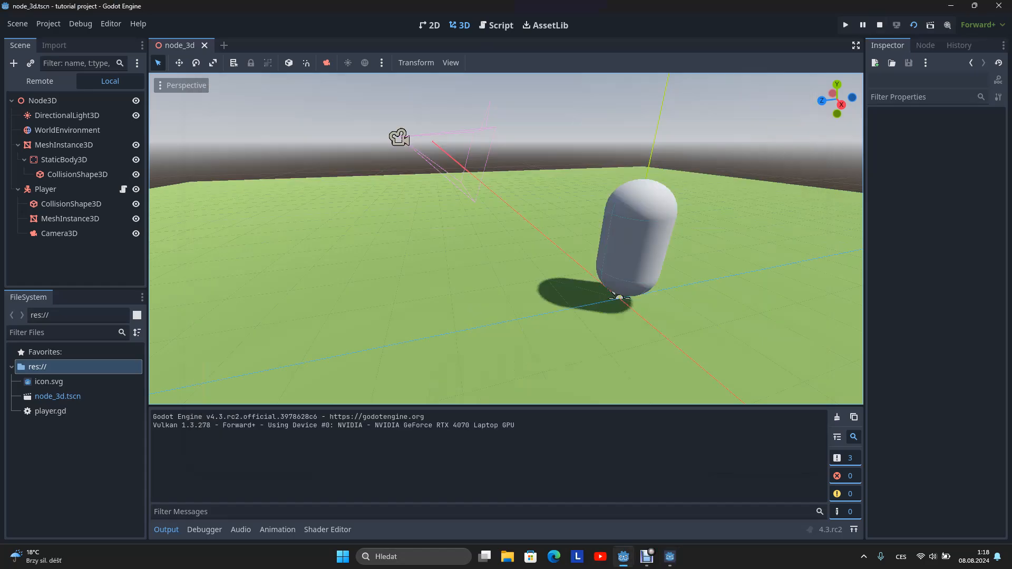
- Write func labeltext(text): with a pass body at the end of player.gd
{"action": "left_click", "coordinate": [500, 26]}
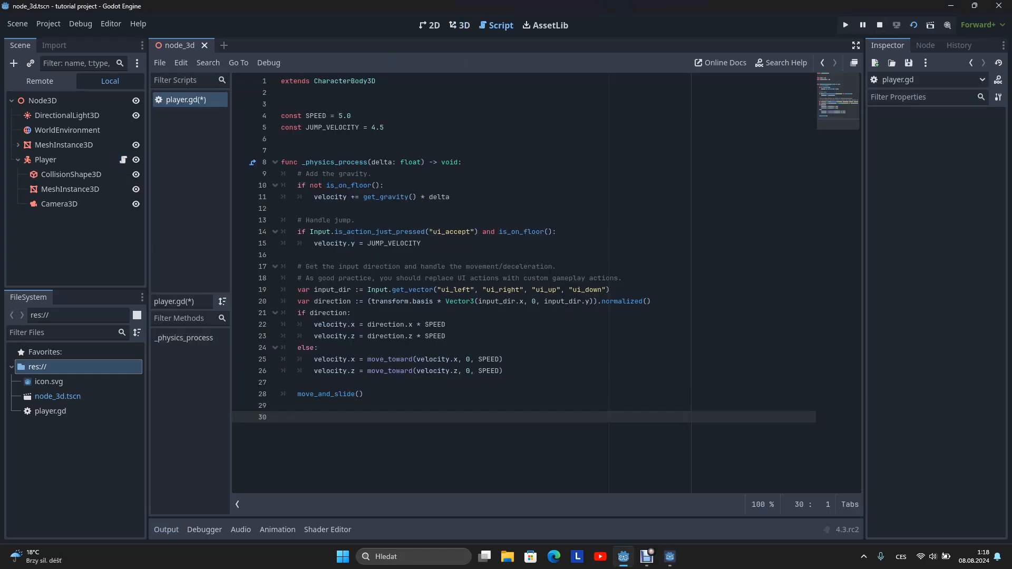
{"action": "type", "text": "func"}
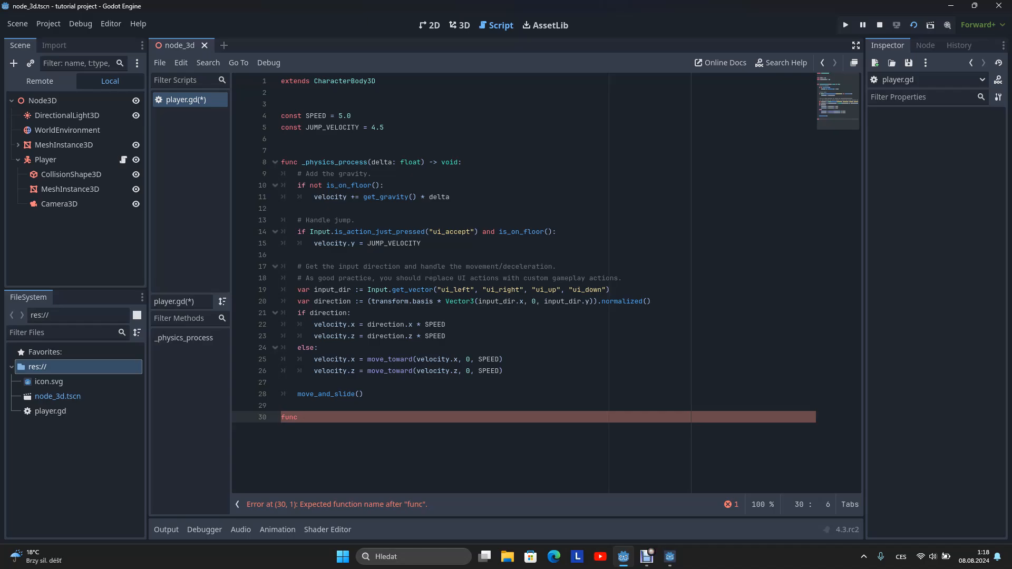
{"action": "type", "text": "labelte"}
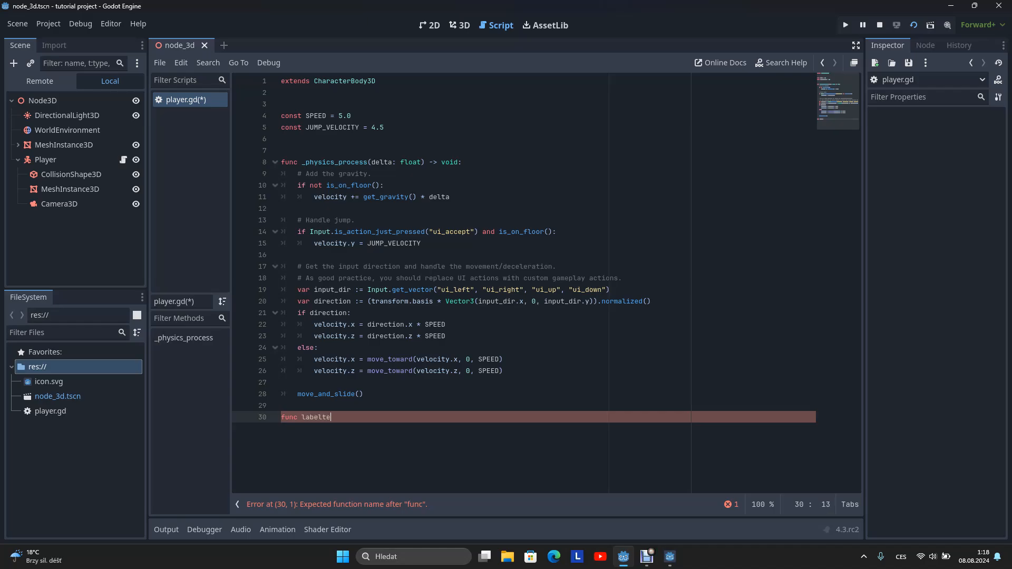
{"action": "type", "text": "xt"}
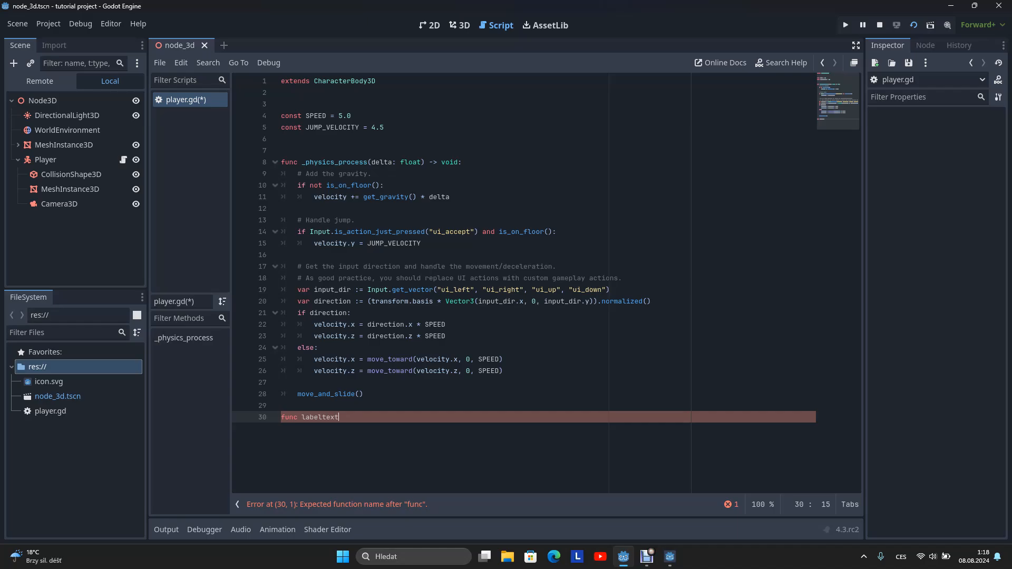
{"action": "type", "text": "()"}
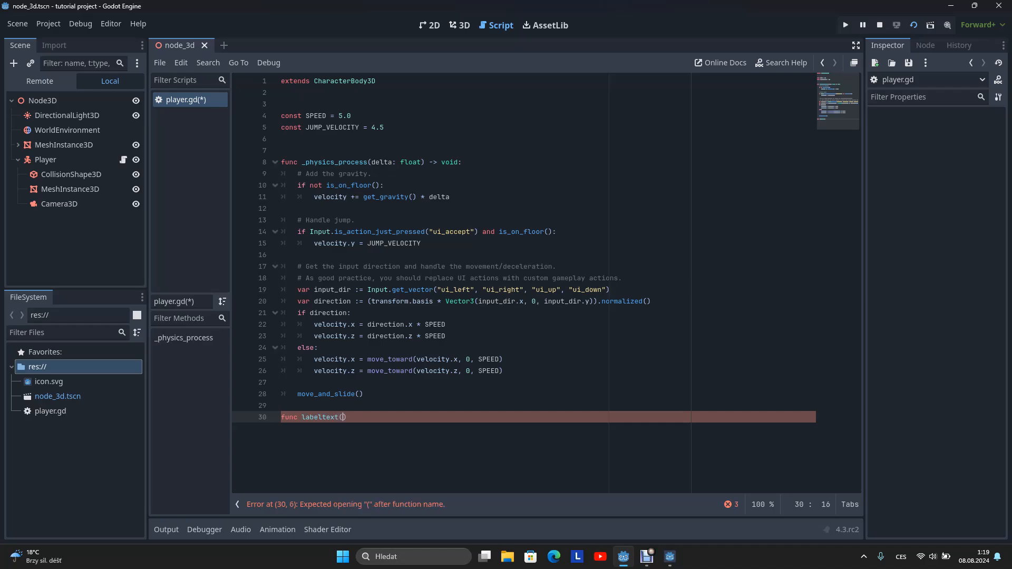
{"action": "type", "text": "text"}
{"action": "type", "text": "pass"}
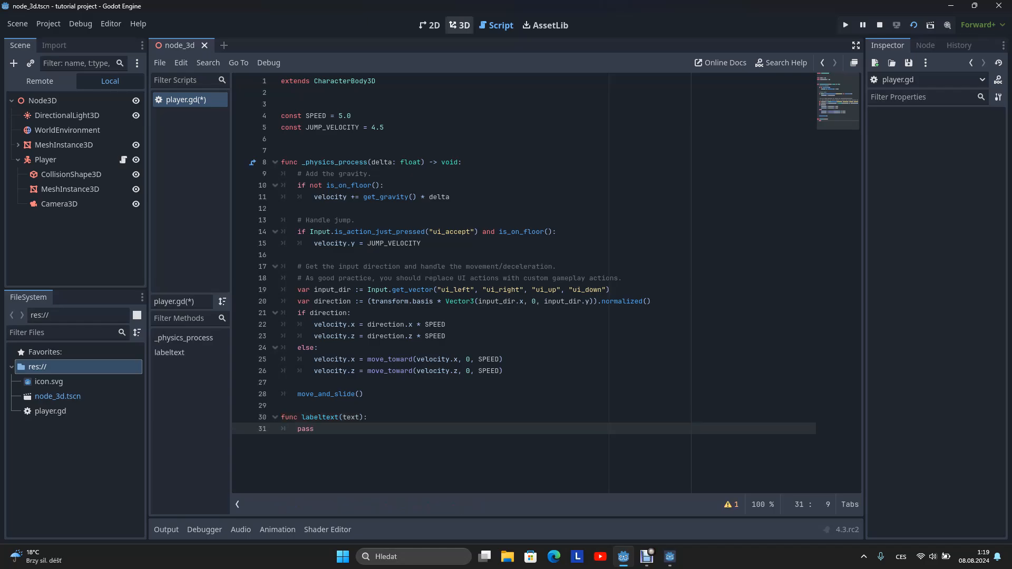
- Add a Label under the Player with horizontally centered placeholder text 'dghdggjdgh'
{"action": "right_click", "coordinate": [46, 159]}
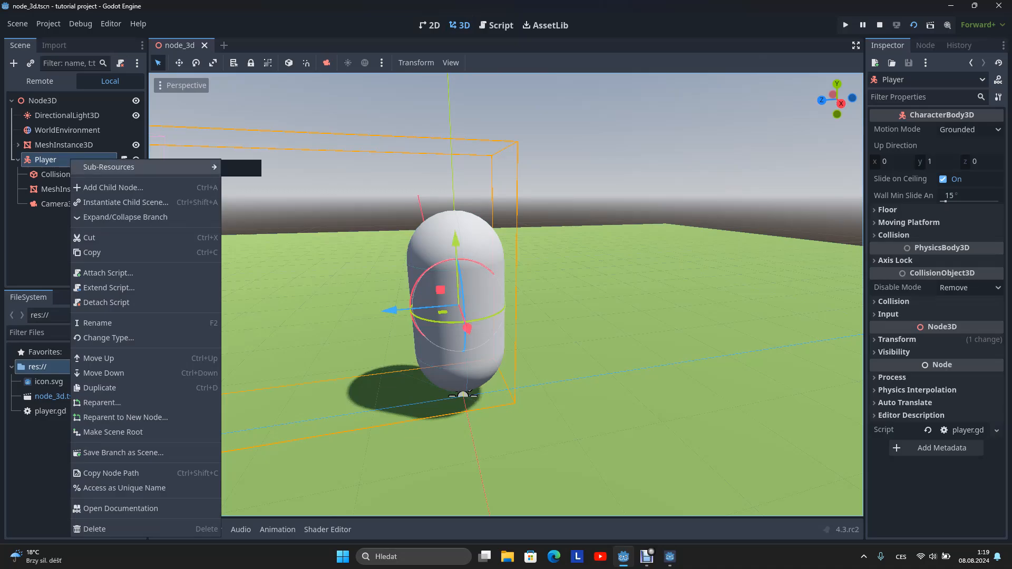
{"action": "left_click", "coordinate": [115, 187]}
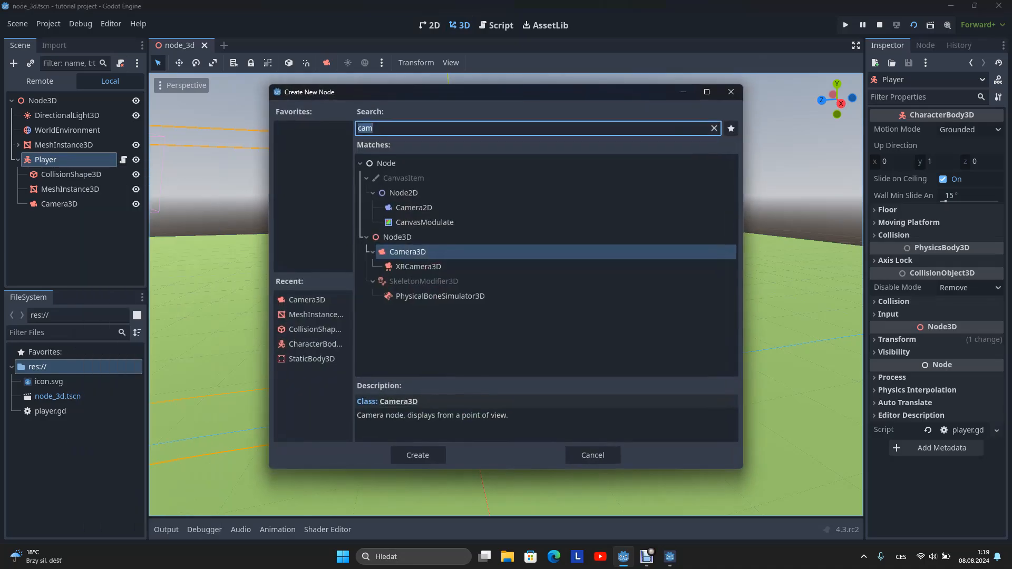
{"action": "left_click", "coordinate": [417, 455]}
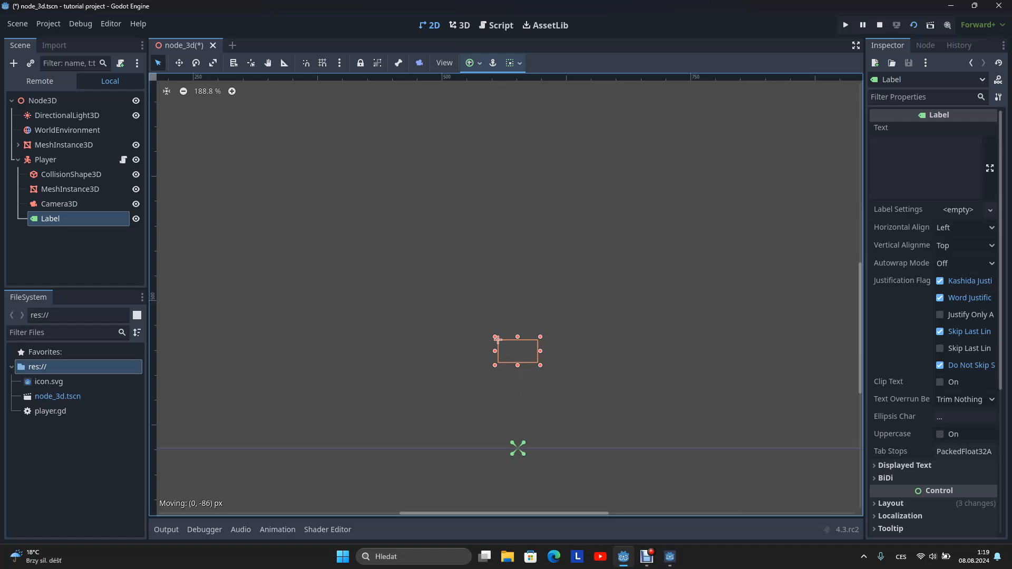
{"action": "left_click", "coordinate": [943, 227]}
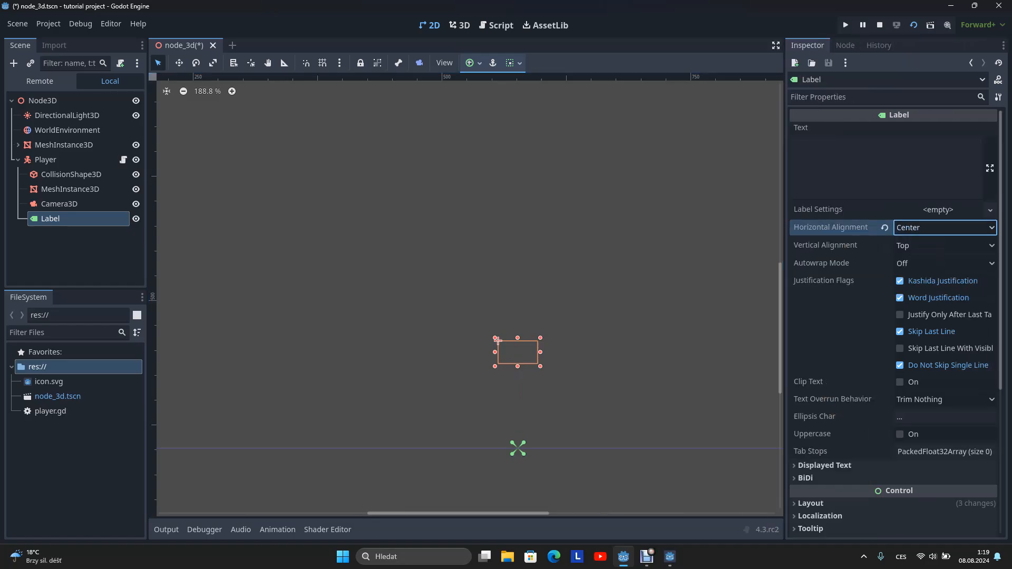
{"action": "type", "text": "dghdggjdgh"}
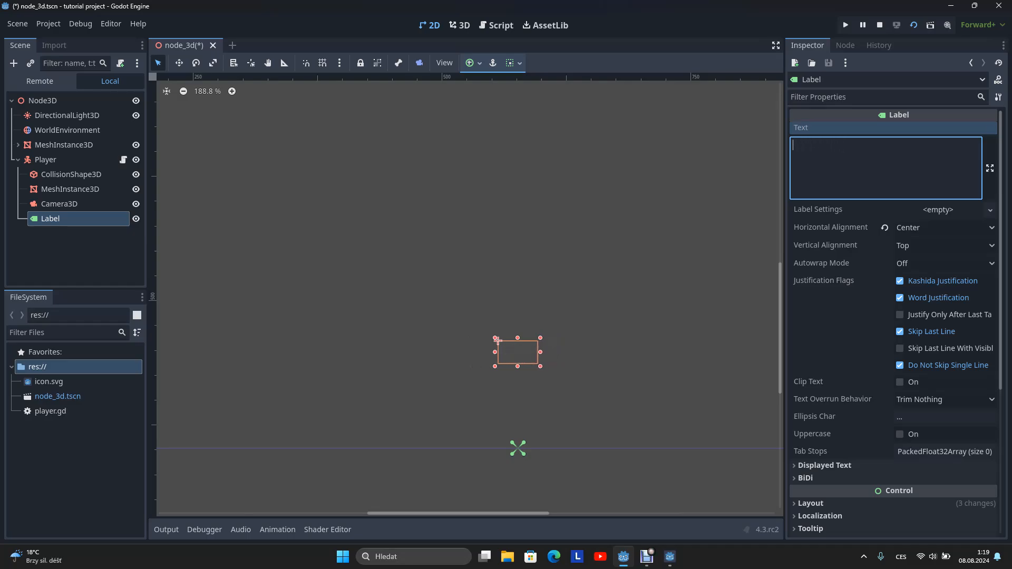
{"action": "left_click", "coordinate": [500, 26]}
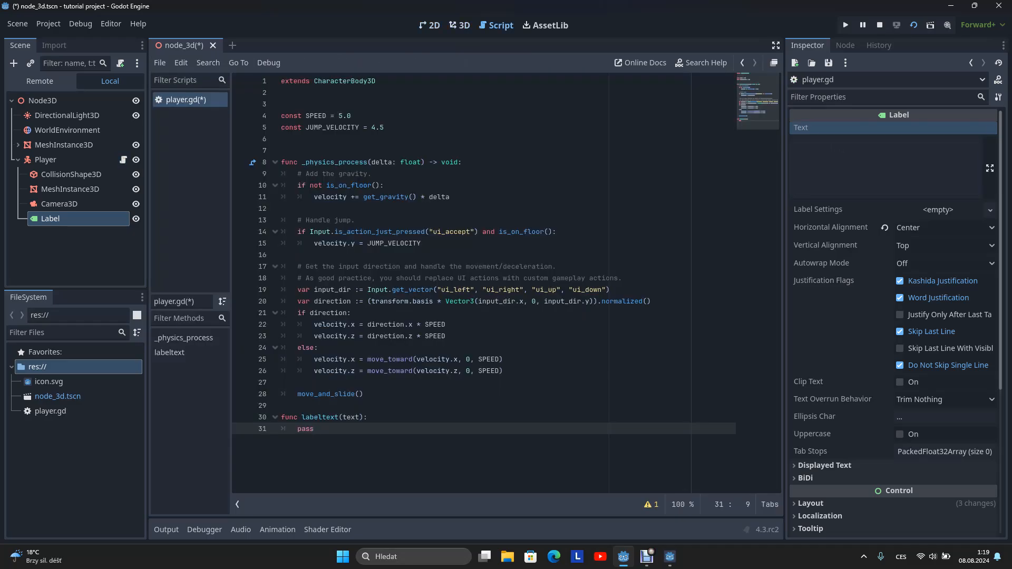
- Replace pass in labeltext with $Label.text = txt, using txt as the parameter
{"action": "key", "text": "Backspace"}
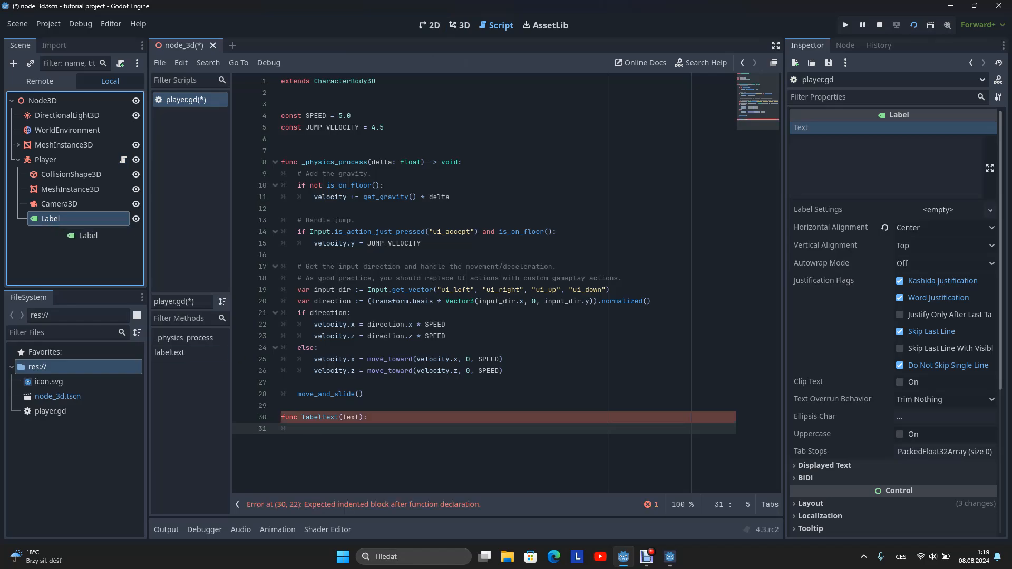
{"action": "type", "text": "$Label"}
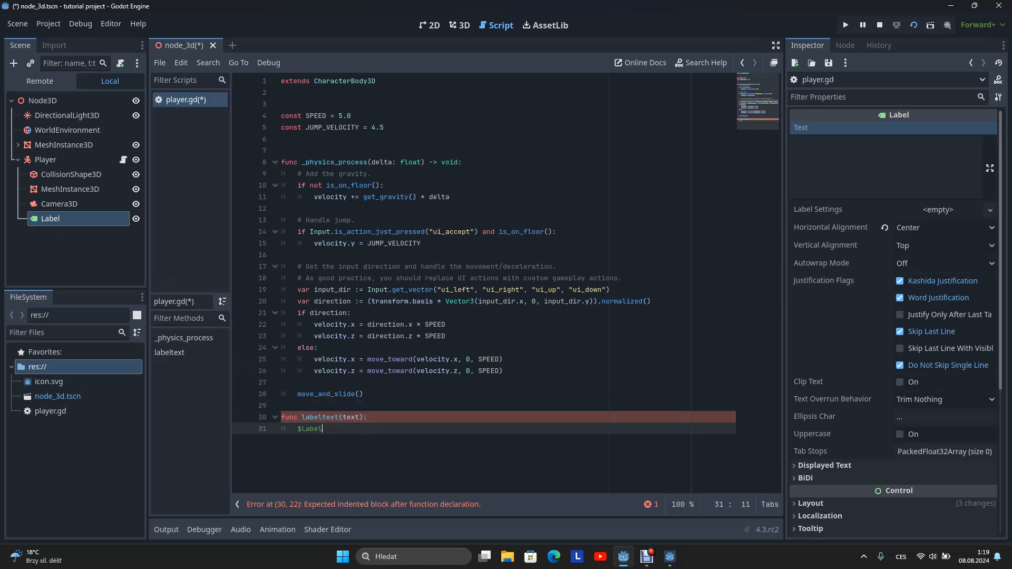
{"action": "type", "text": ".text ="}
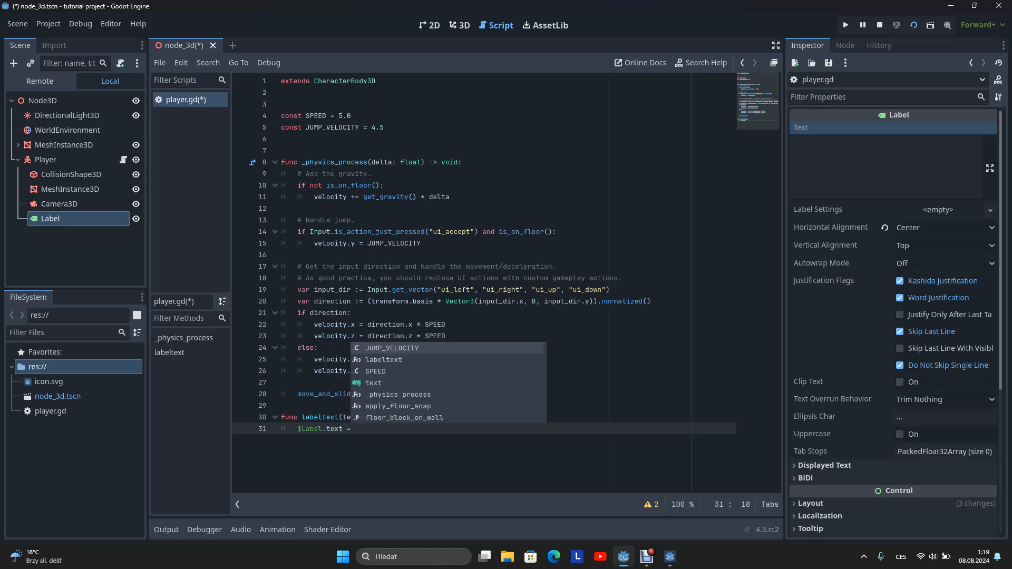
{"action": "type", "text": "text"}
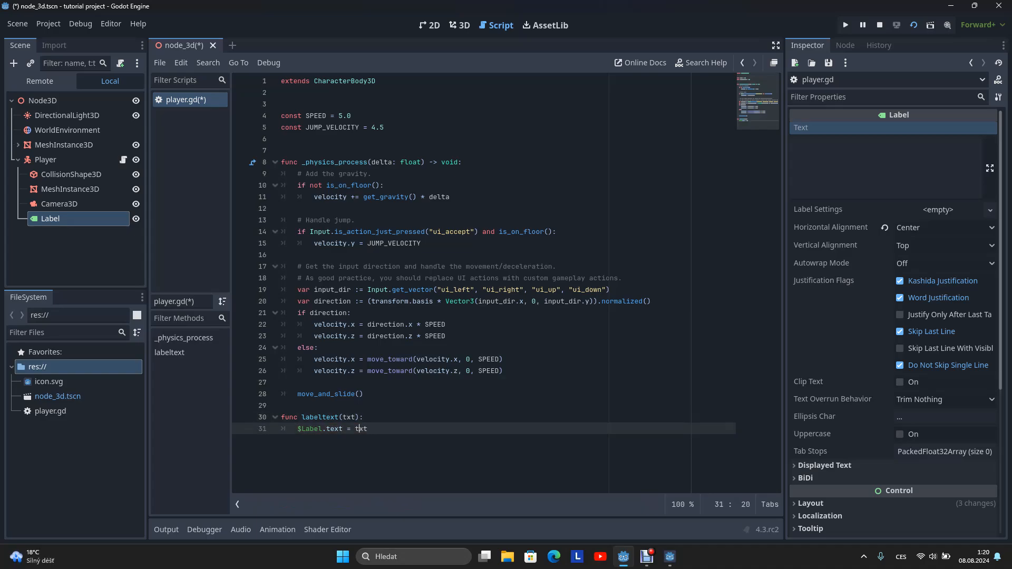
{"action": "left_click", "coordinate": [459, 25]}
{"action": "type", "text": "area"}
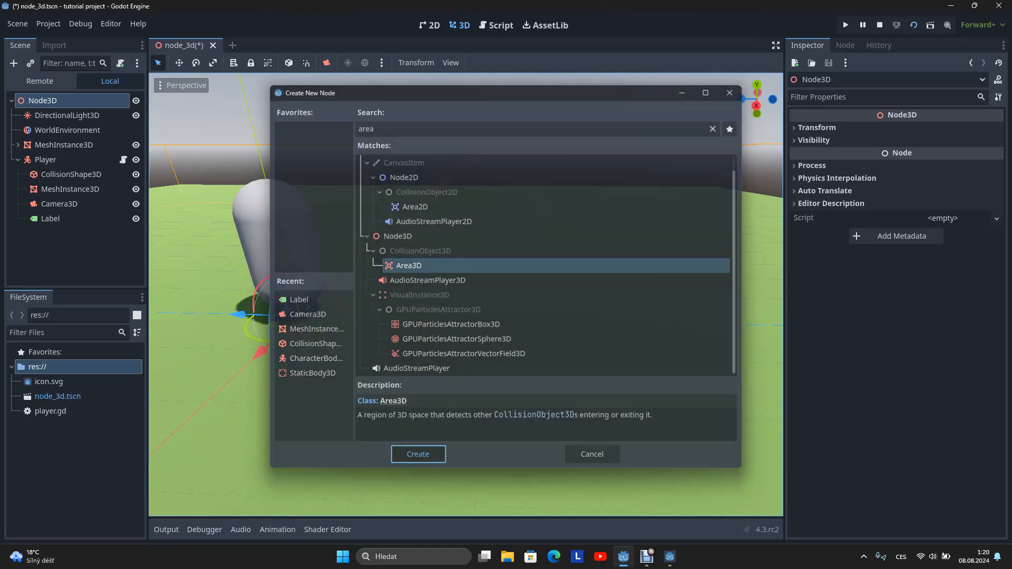
- Add an Area3D with a BoxMesh MeshInstance3D and a BoxShape3D collision shape
{"action": "left_click", "coordinate": [417, 454]}
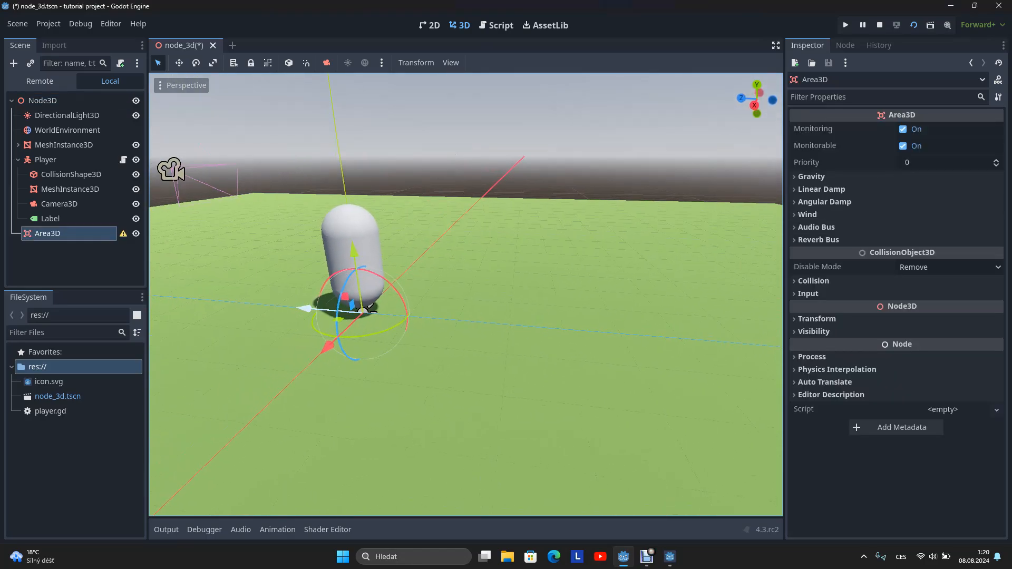
{"action": "left_click", "coordinate": [14, 63]}
{"action": "type", "text": "mes"}
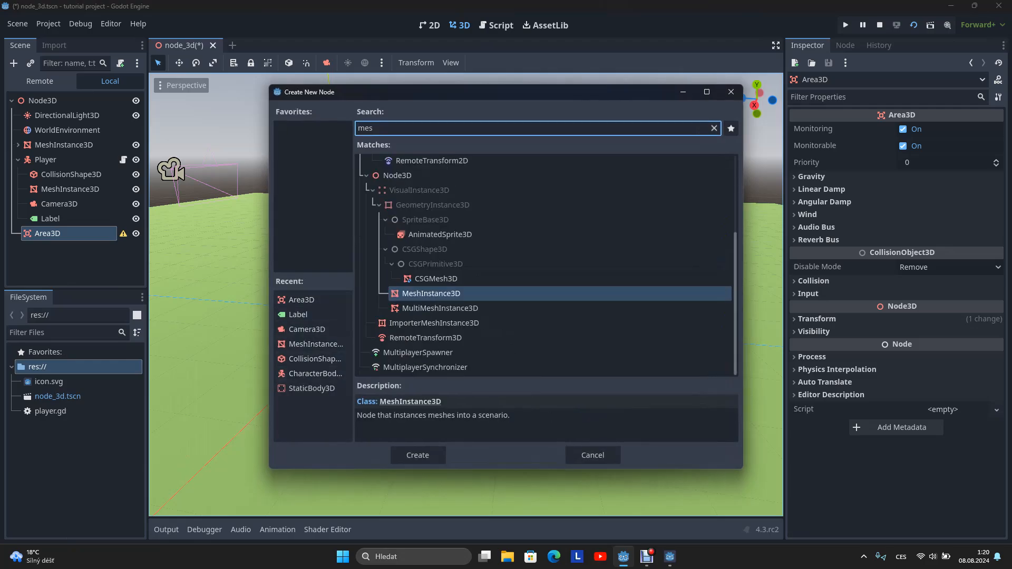
{"action": "left_click", "coordinate": [417, 455]}
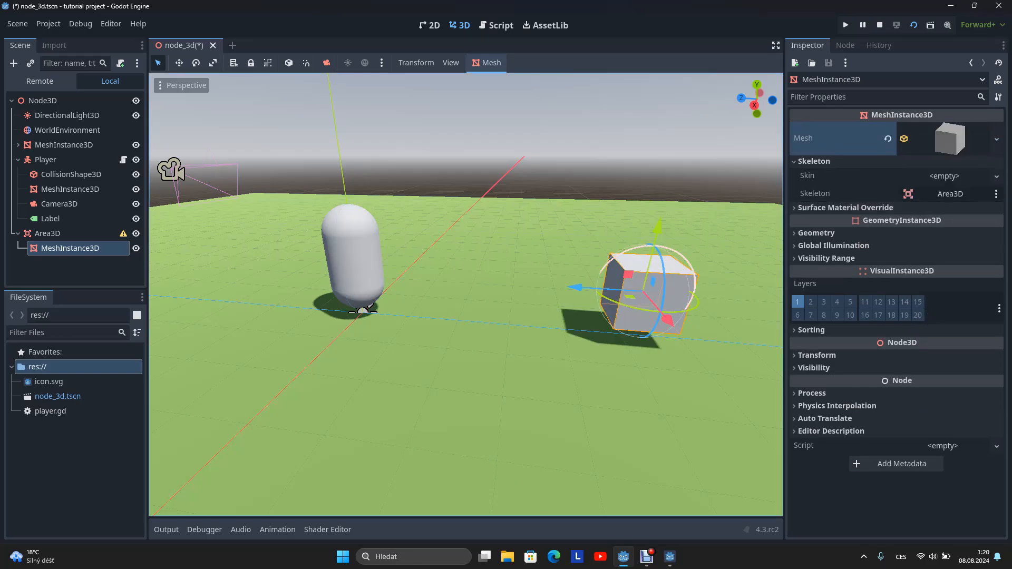
{"action": "right_click", "coordinate": [46, 233]}
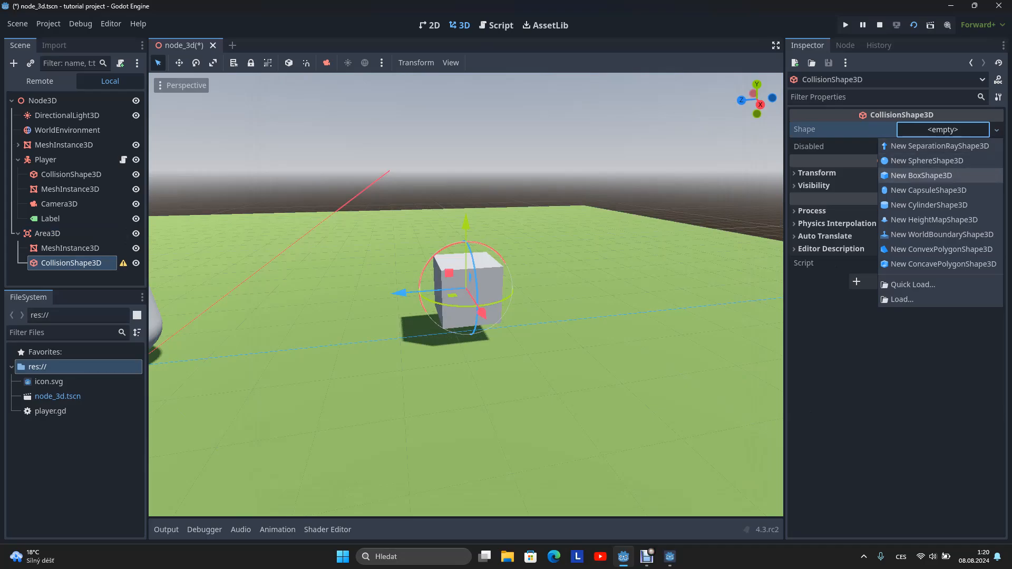
{"action": "left_click", "coordinate": [919, 175]}
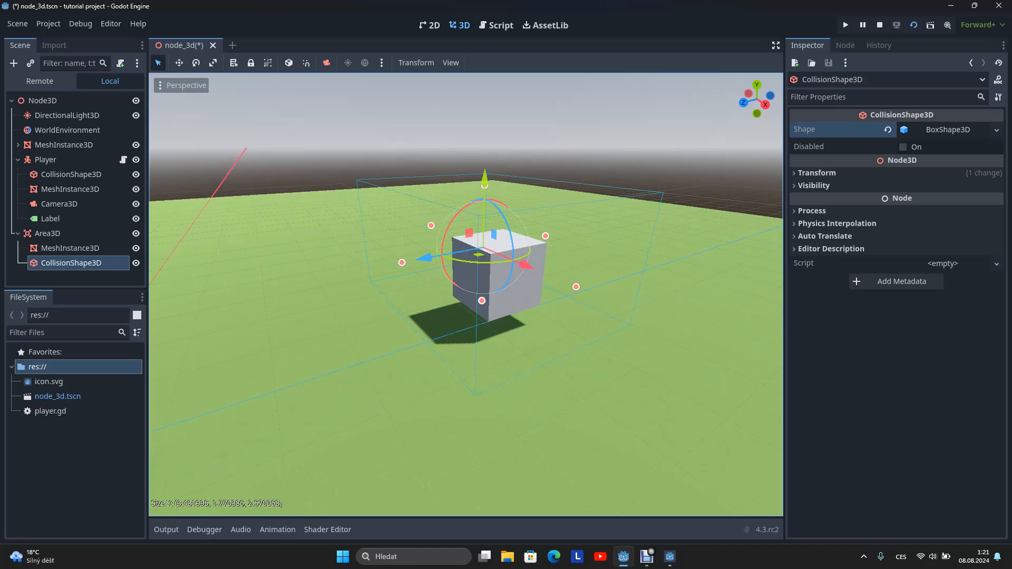
- Attach a new area_3d.gd script to the Area3D and list its signals
{"action": "left_click", "coordinate": [47, 233]}
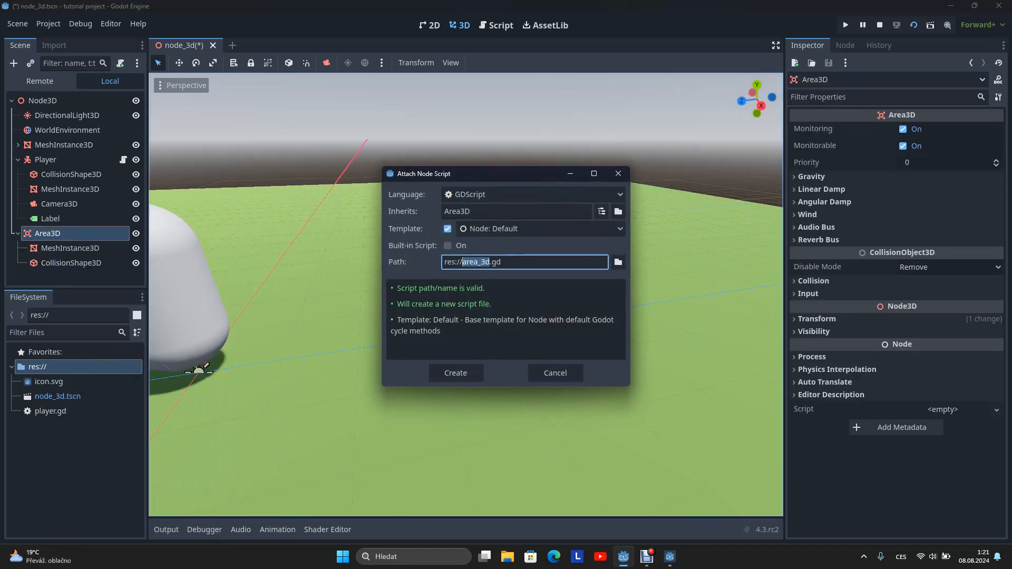
{"action": "left_click", "coordinate": [455, 373]}
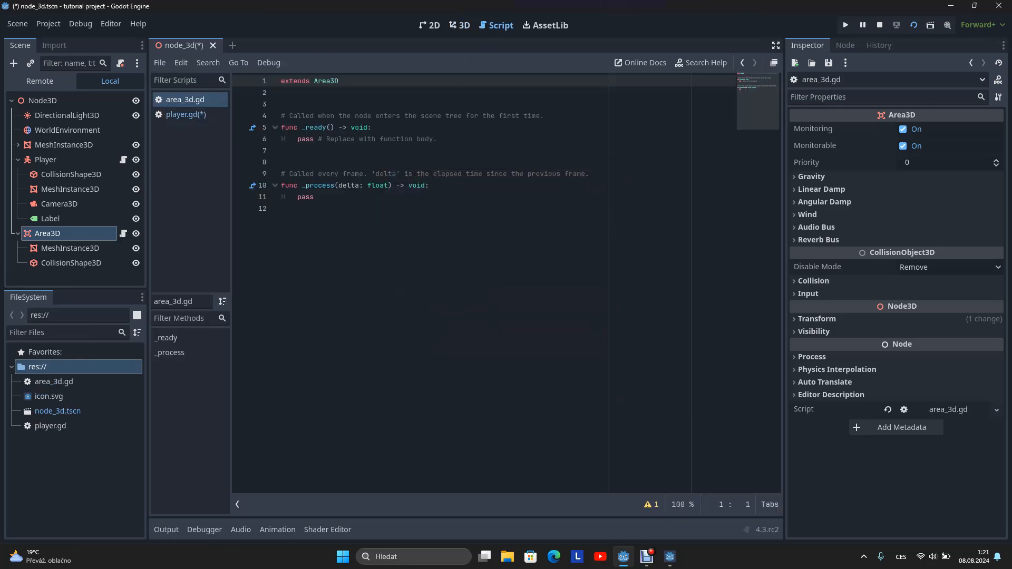
{"action": "left_click", "coordinate": [464, 25]}
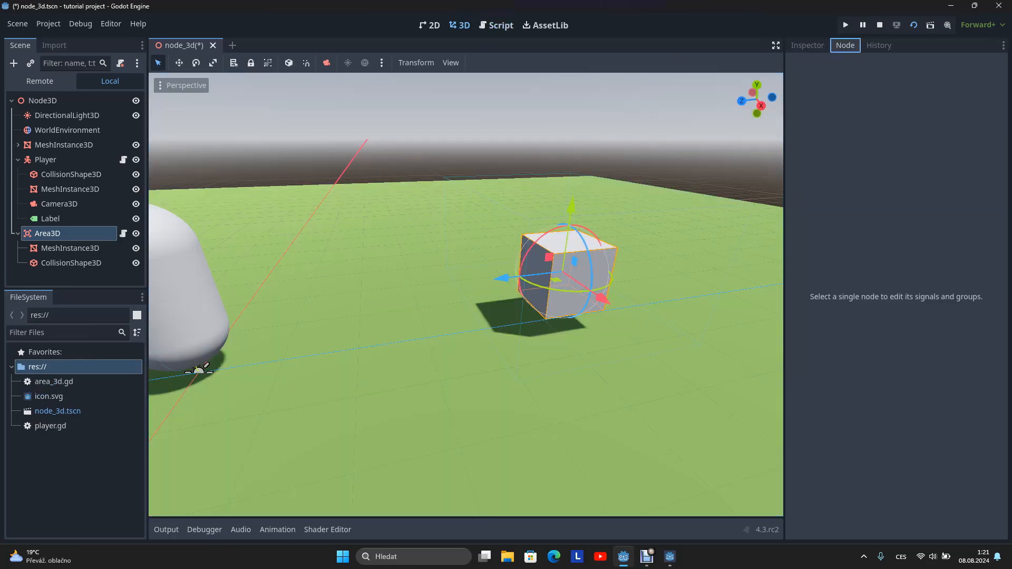
{"action": "left_click", "coordinate": [844, 45]}
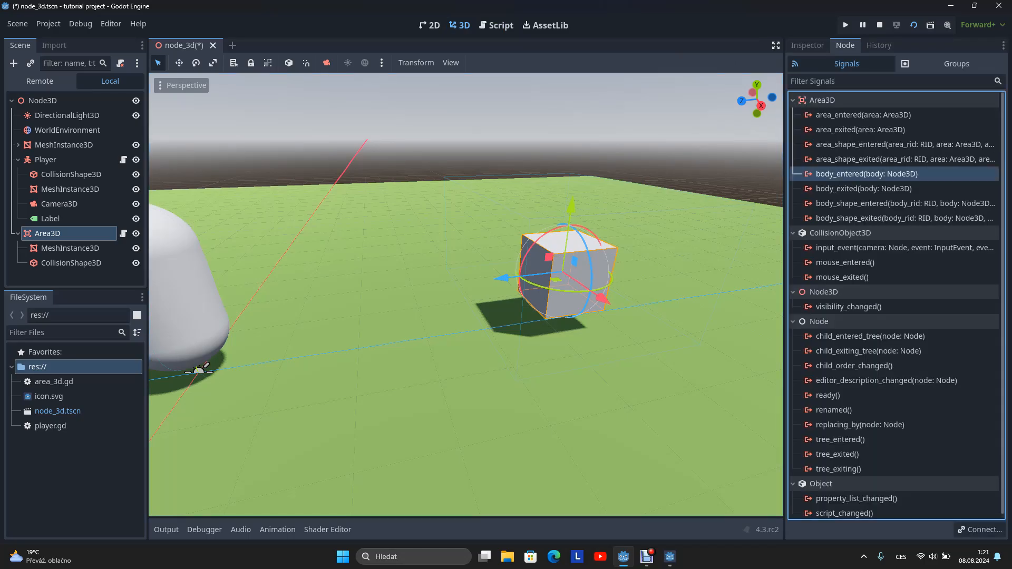
- Connect body_entered and body_exited to _on_body_entered and _on_body_exited in area_3d.gd
{"action": "double_click", "coordinate": [866, 174]}
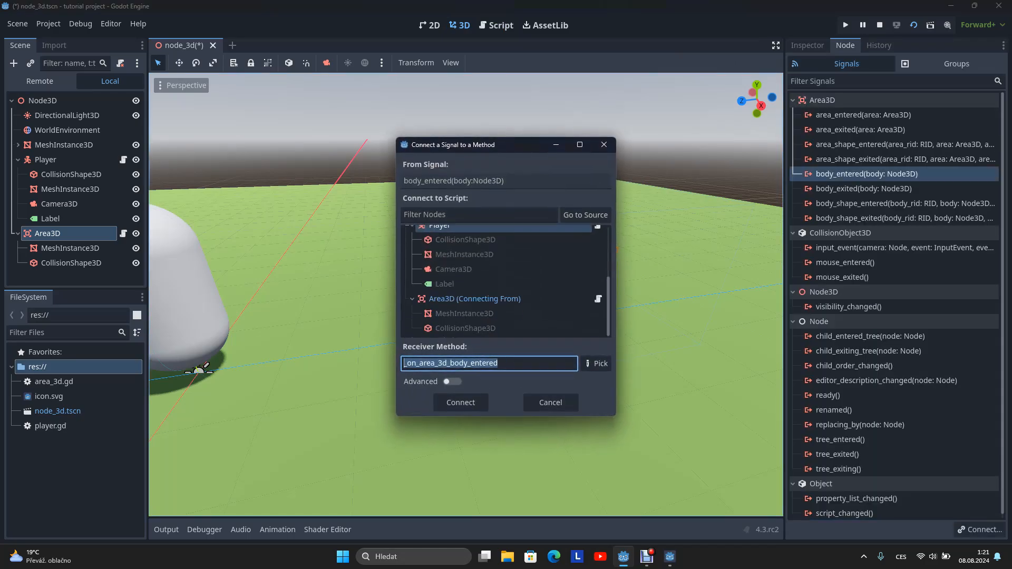
{"action": "left_click", "coordinate": [474, 299]}
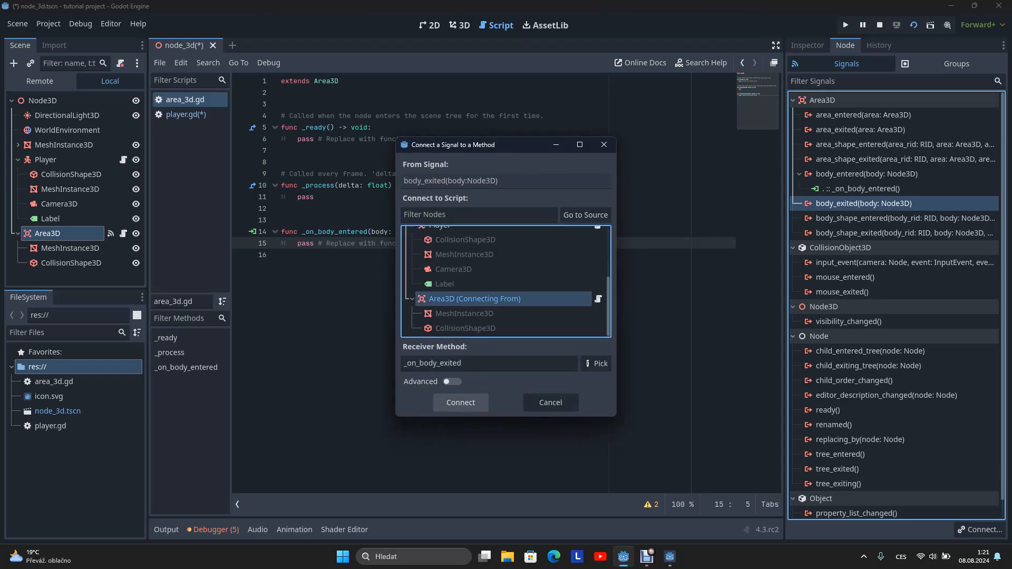
{"action": "left_click", "coordinate": [460, 402]}
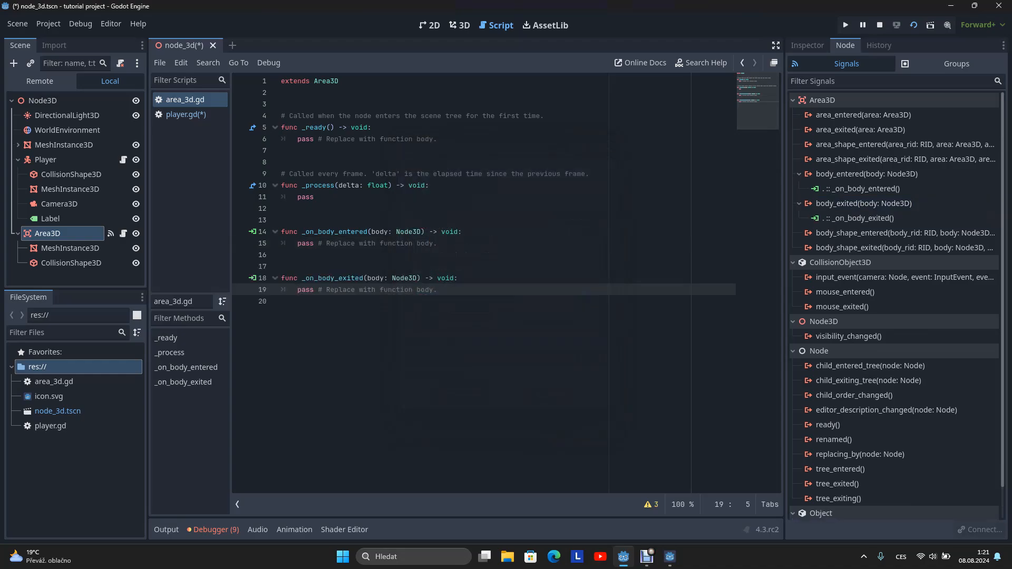
{"action": "left_click", "coordinate": [358, 243]}
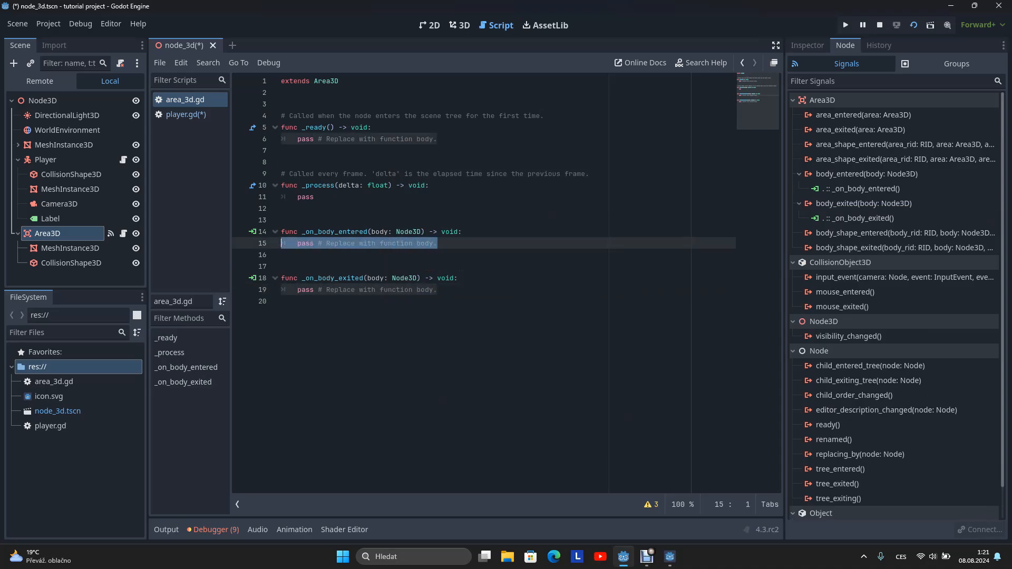
- Call body.labeltext("Hello World") on body entry and start body.labeltext() on exit
{"action": "type", "text": "b"}
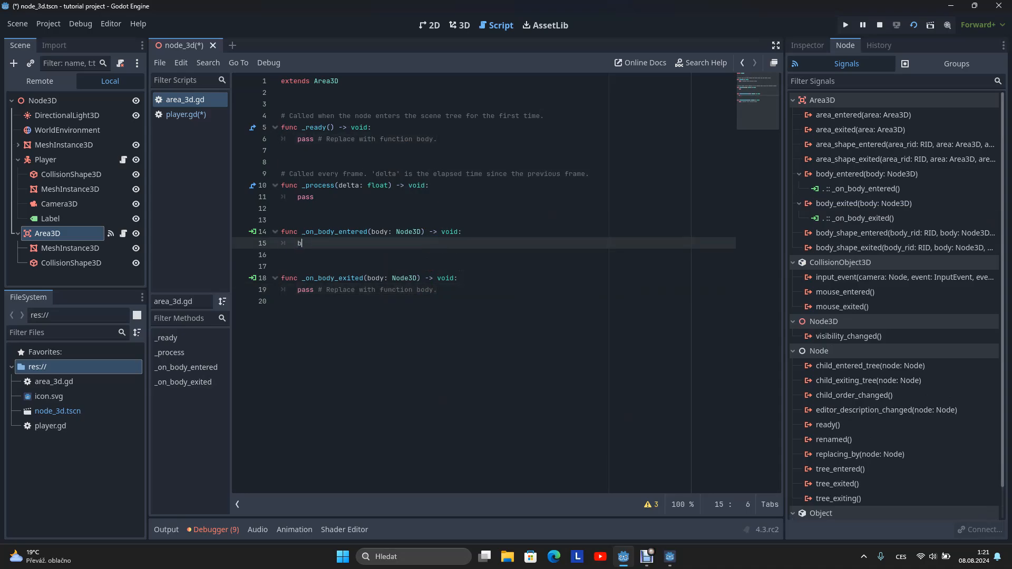
{"action": "type", "text": "ody."}
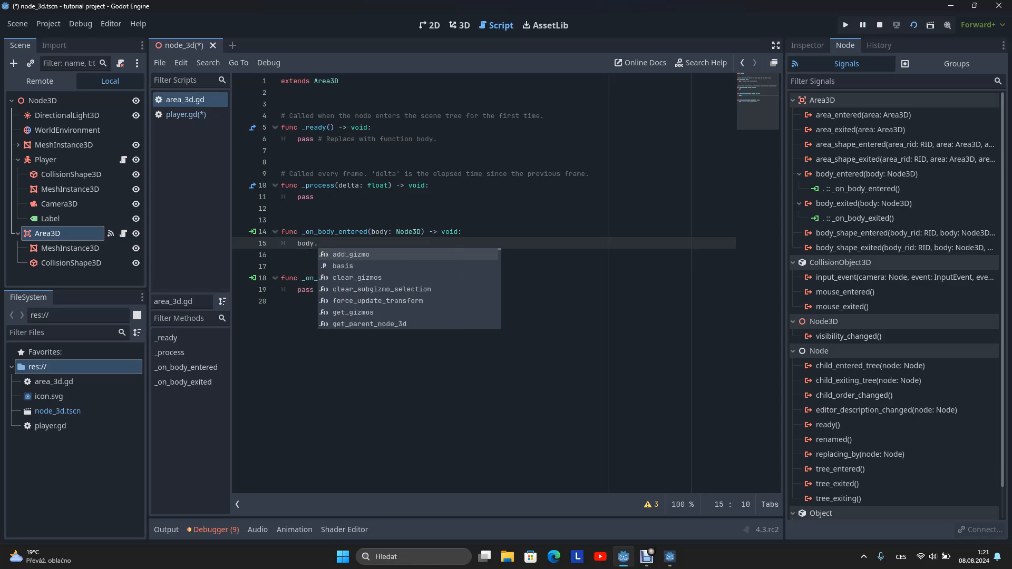
{"action": "type", "text": "label"}
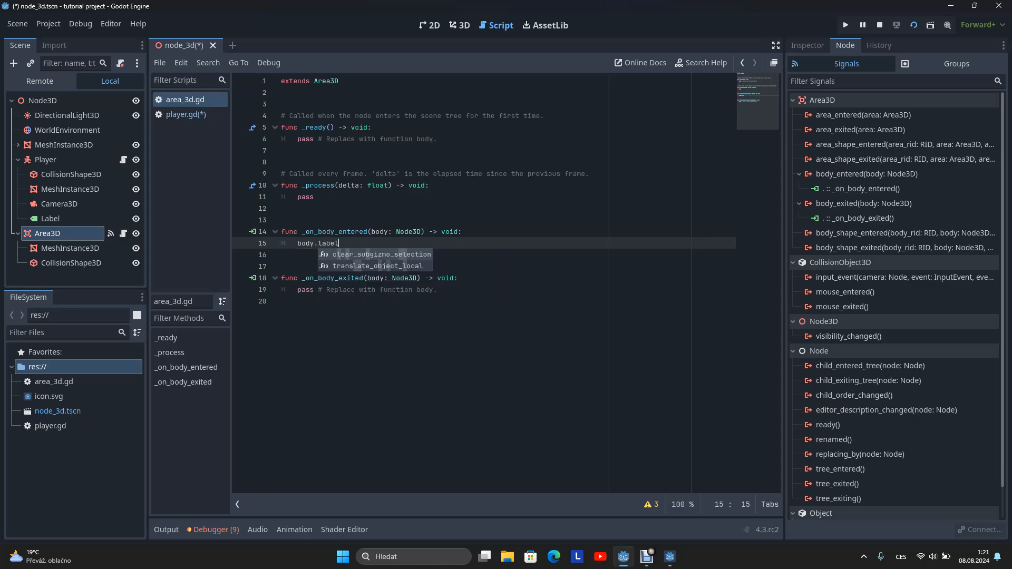
{"action": "type", "text": "text"}
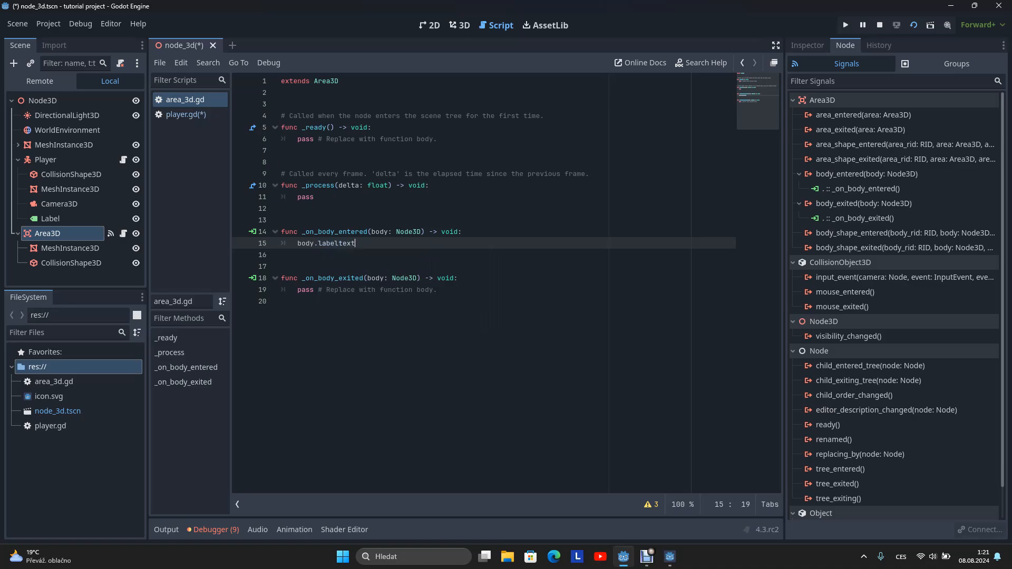
{"action": "type", "text": "(\"Hello\")"}
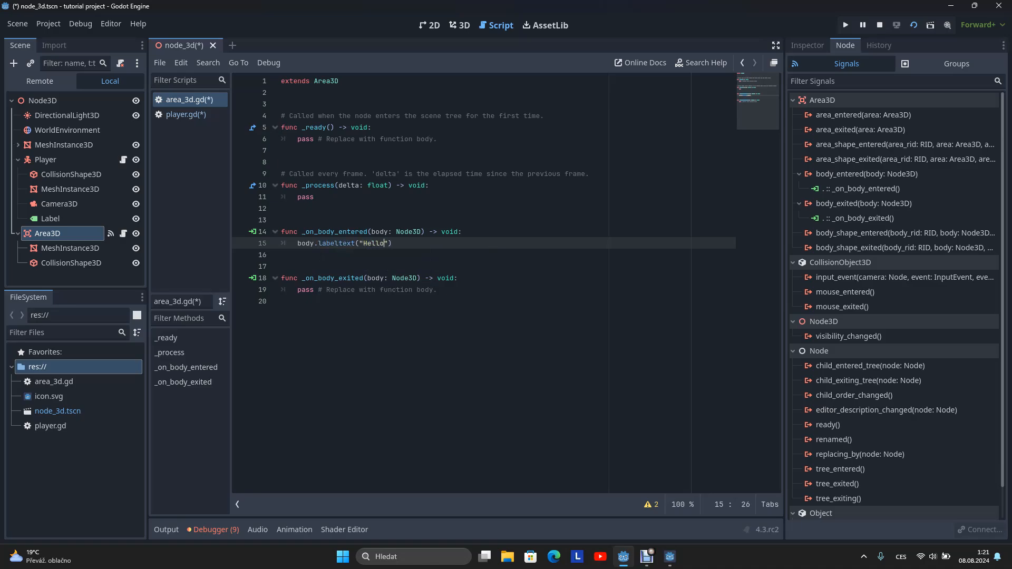
{"action": "type", "text": "b"}
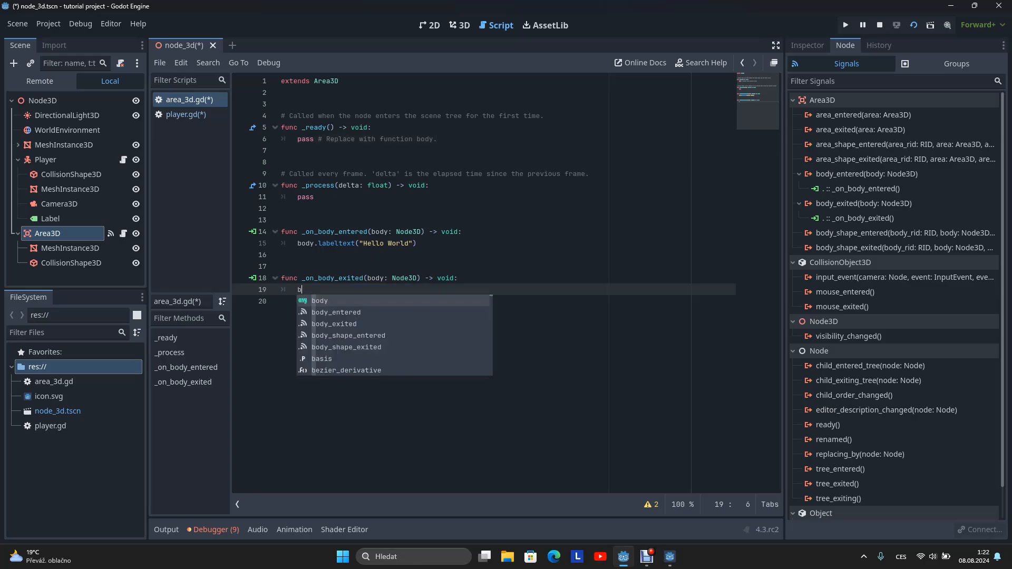
{"action": "type", "text": "od"}
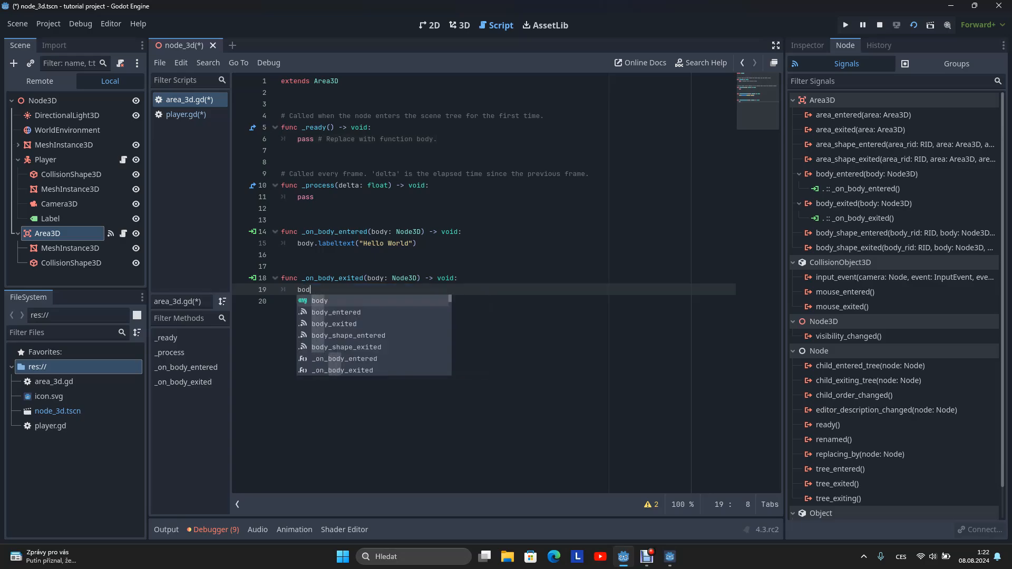
{"action": "type", "text": "y.labeltex"}
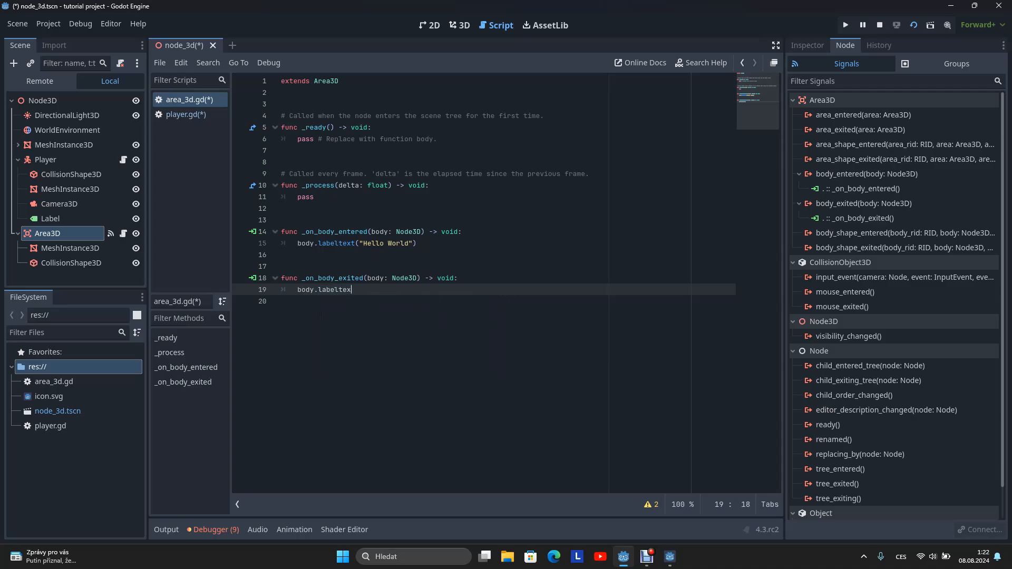
{"action": "type", "text": "t()"}
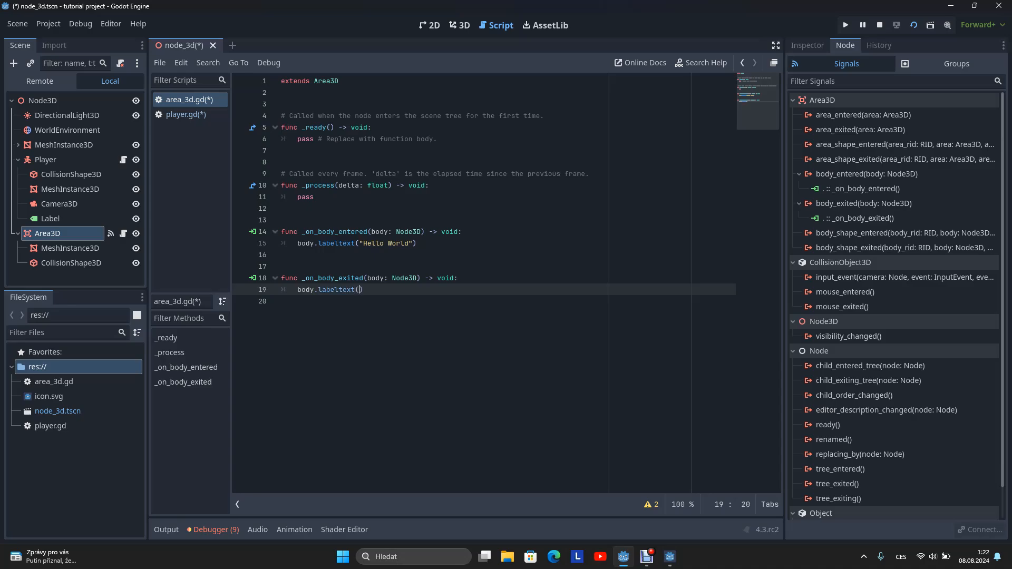
{"action": "left_click", "coordinate": [844, 25]}
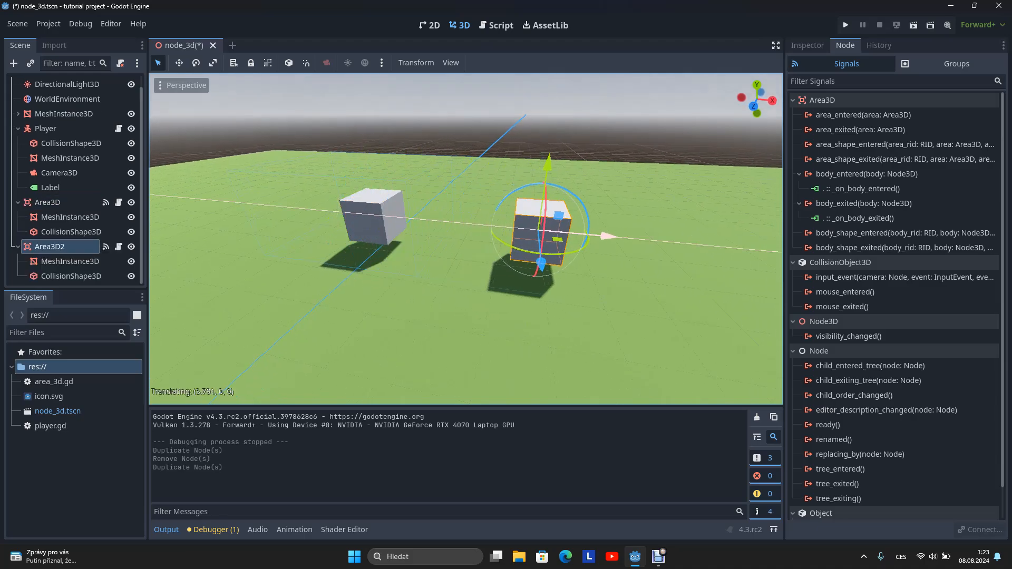
- Detach Area3D2's copied script and reconnect its body signals to itself
{"action": "right_click", "coordinate": [48, 246]}
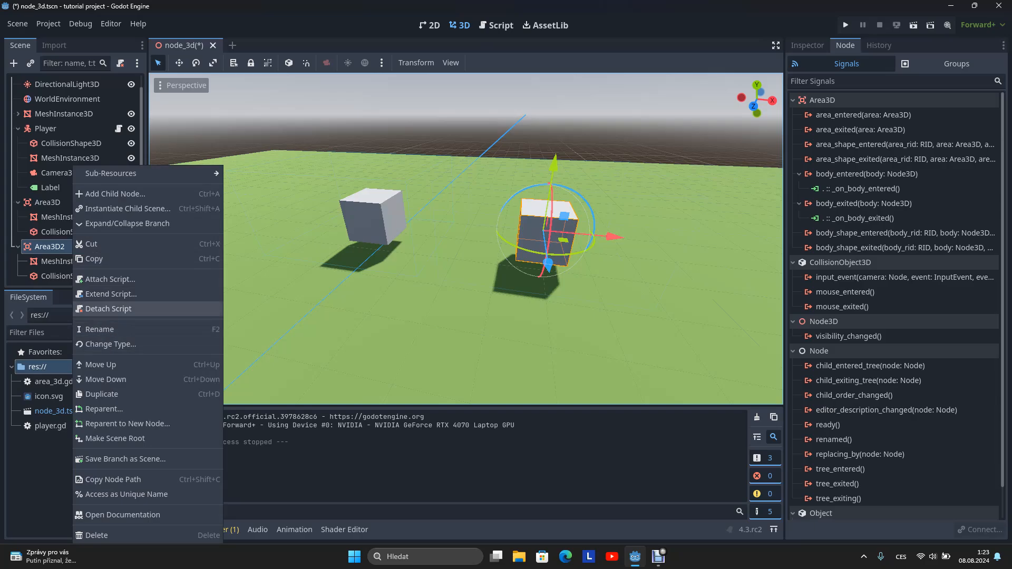
{"action": "left_click", "coordinate": [107, 308]}
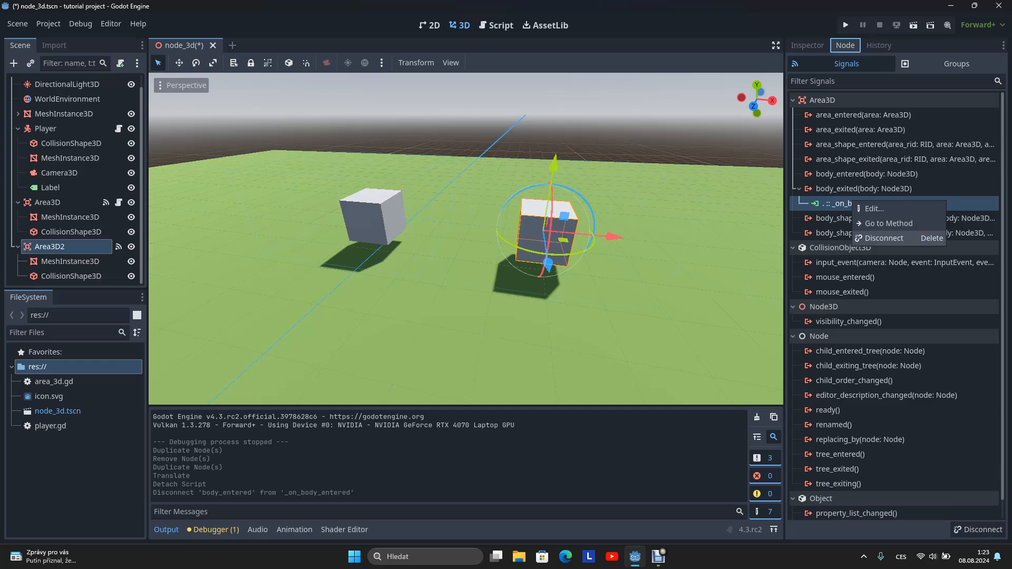
{"action": "right_click", "coordinate": [50, 246]}
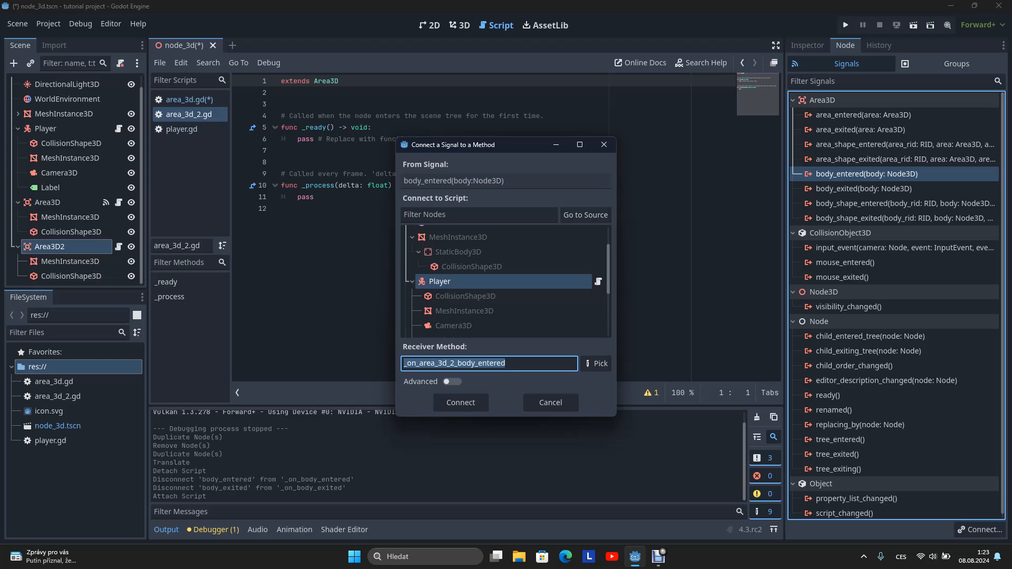
{"action": "left_click", "coordinate": [476, 332]}
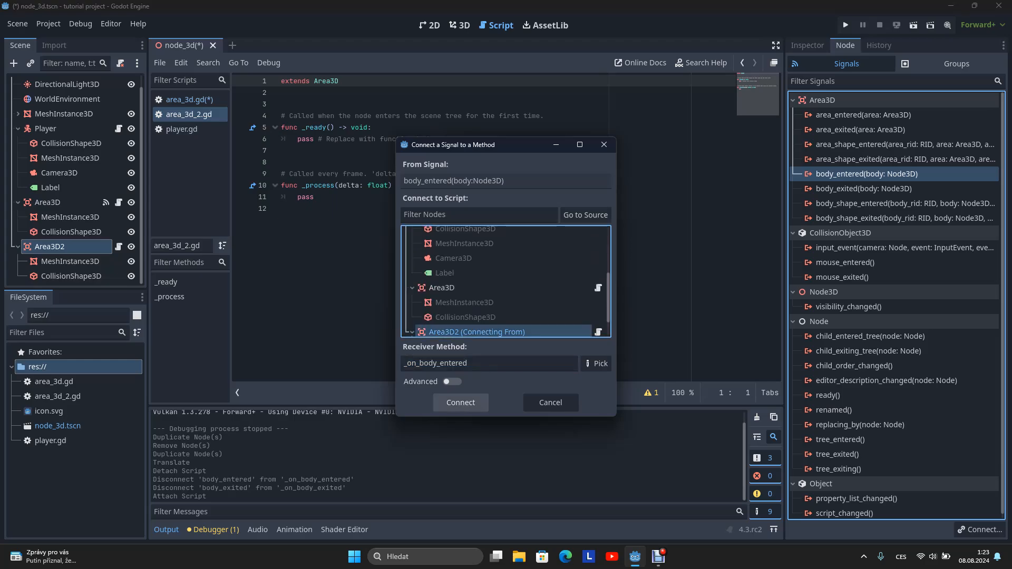
{"action": "left_click", "coordinate": [460, 402]}
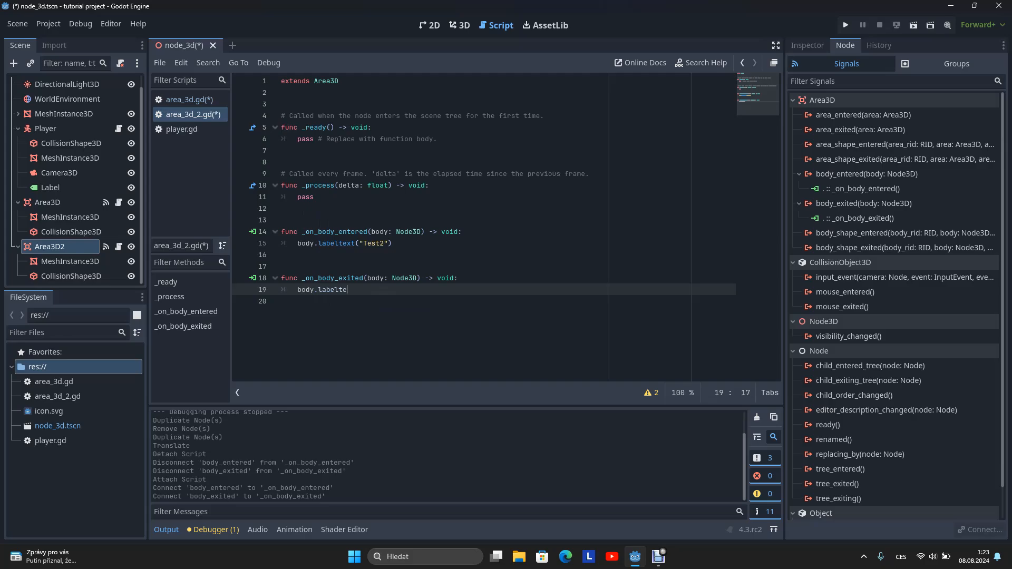
- Finish body.labeltext("") in the exit handler and run the game to test Test2
{"action": "type", "text": "xt(\"\")"}
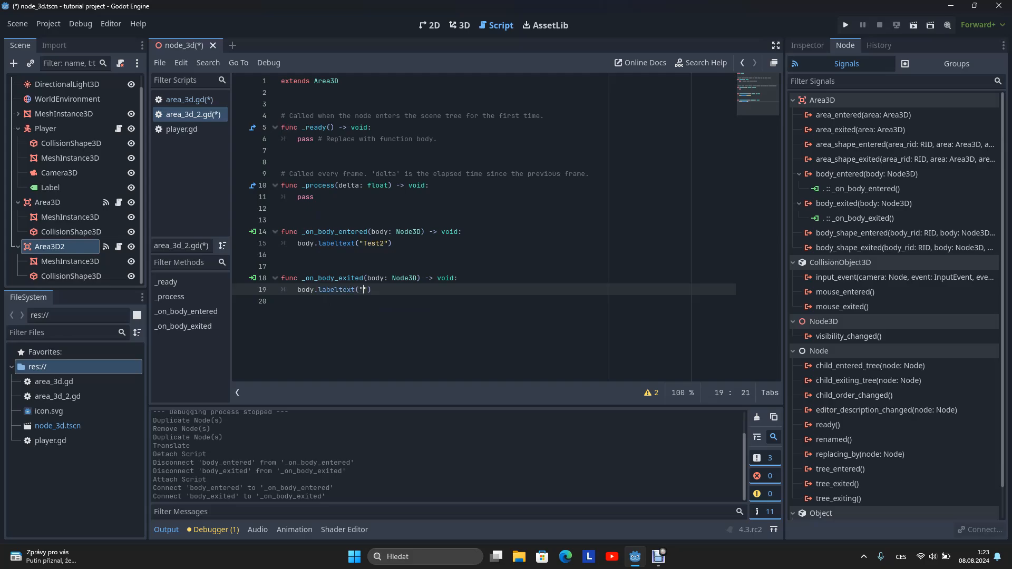
{"action": "left_click", "coordinate": [845, 25]}
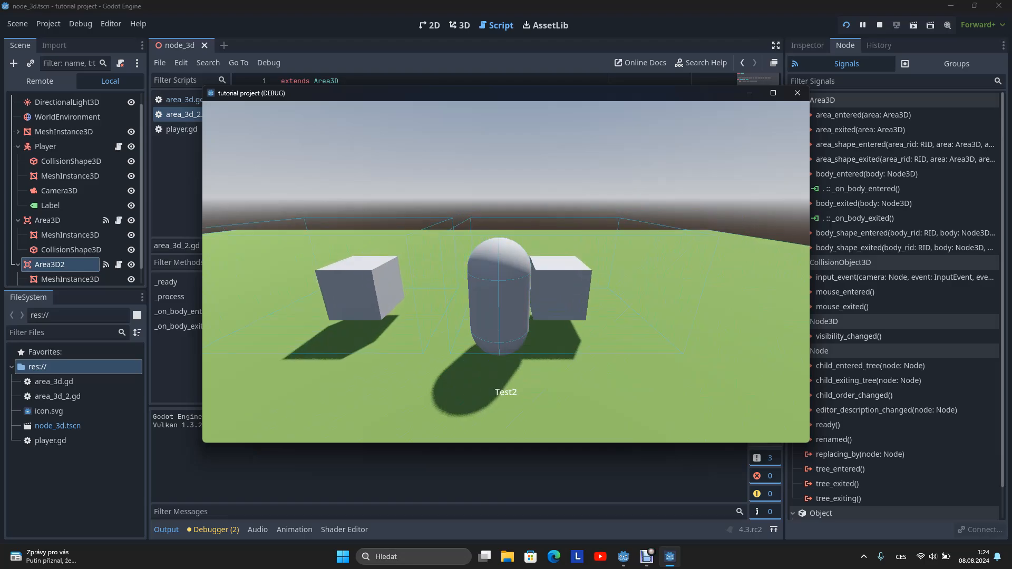
- Add an AnimationPlayer under Label with a new animation named LabelAnimation
{"action": "right_click", "coordinate": [50, 200]}
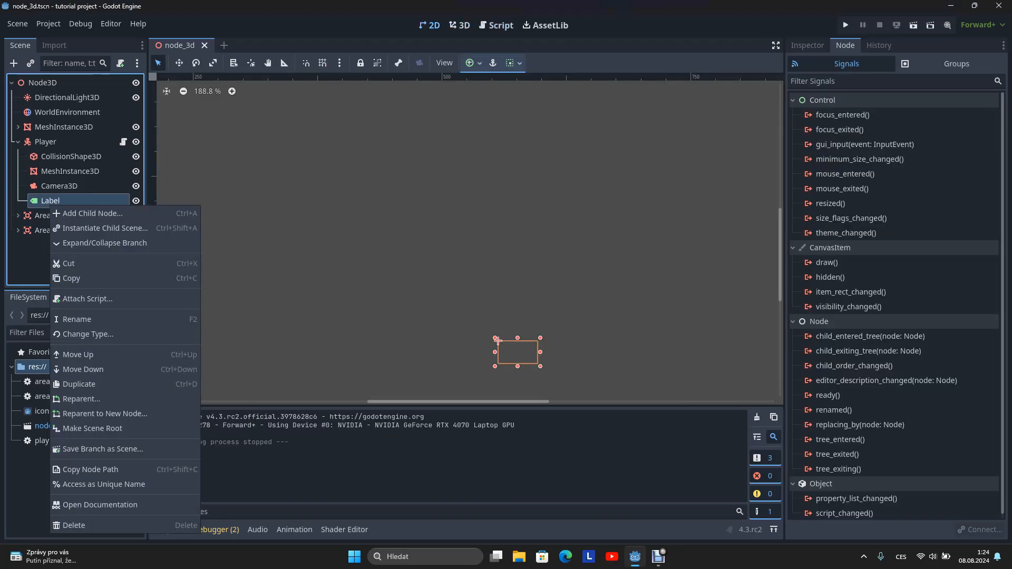
{"action": "left_click", "coordinate": [91, 213]}
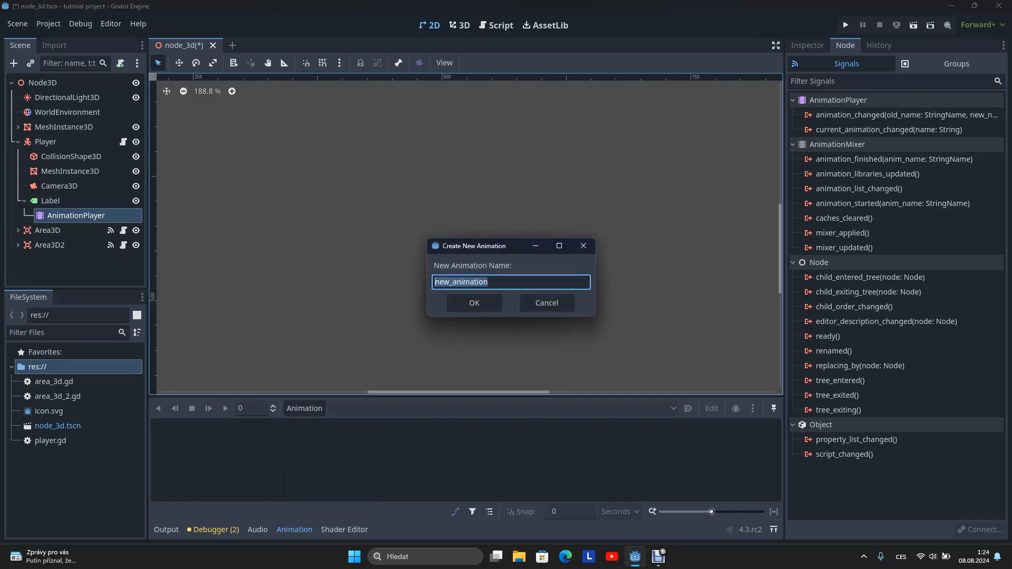
{"action": "type", "text": "LabelAnimation"}
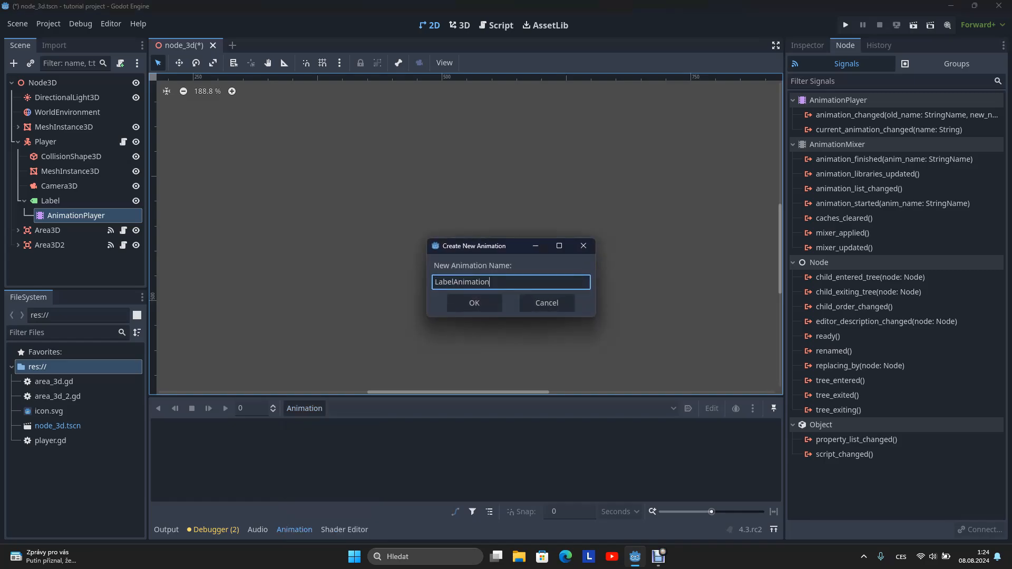
{"action": "left_click", "coordinate": [474, 302]}
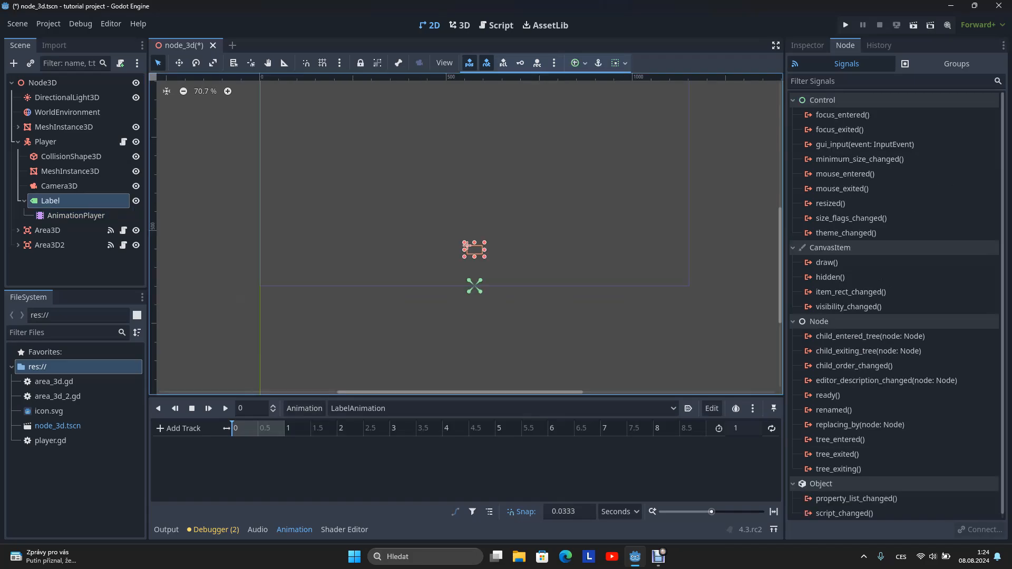
- Set the Label's Visible Ratio to 0 and create its animation track keyframe
{"action": "left_click", "coordinate": [807, 45]}
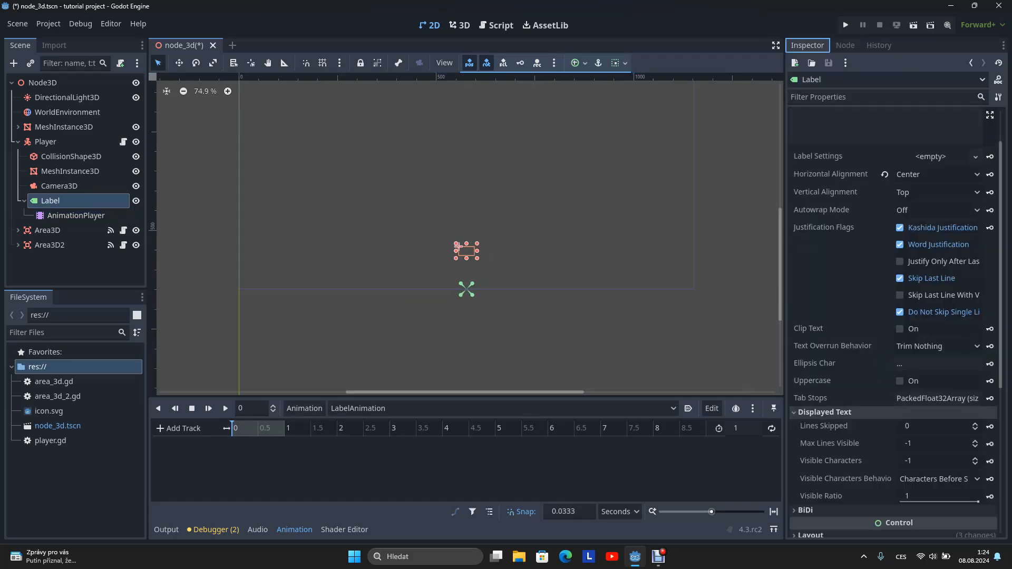
{"action": "scroll", "scroll_direction": "down", "scroll_amount": 3}
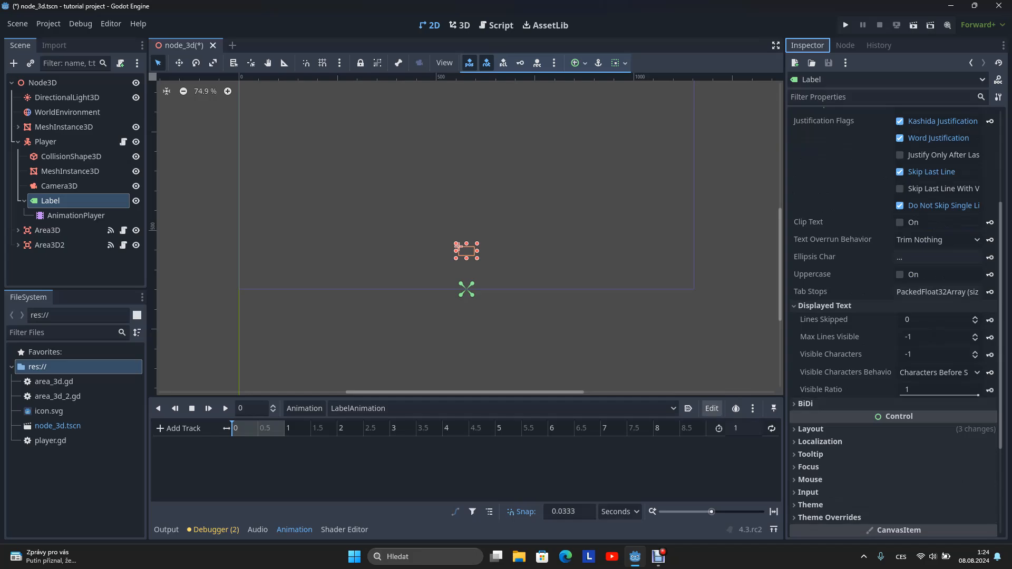
{"action": "triple_click", "coordinate": [939, 389]}
{"action": "type", "text": "0"}
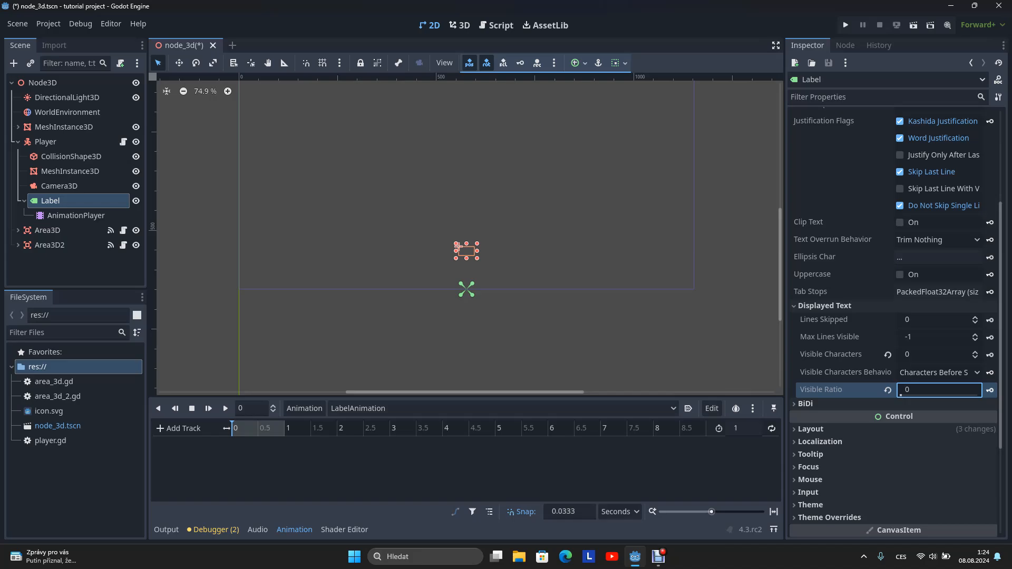
{"action": "left_click", "coordinate": [1000, 390]}
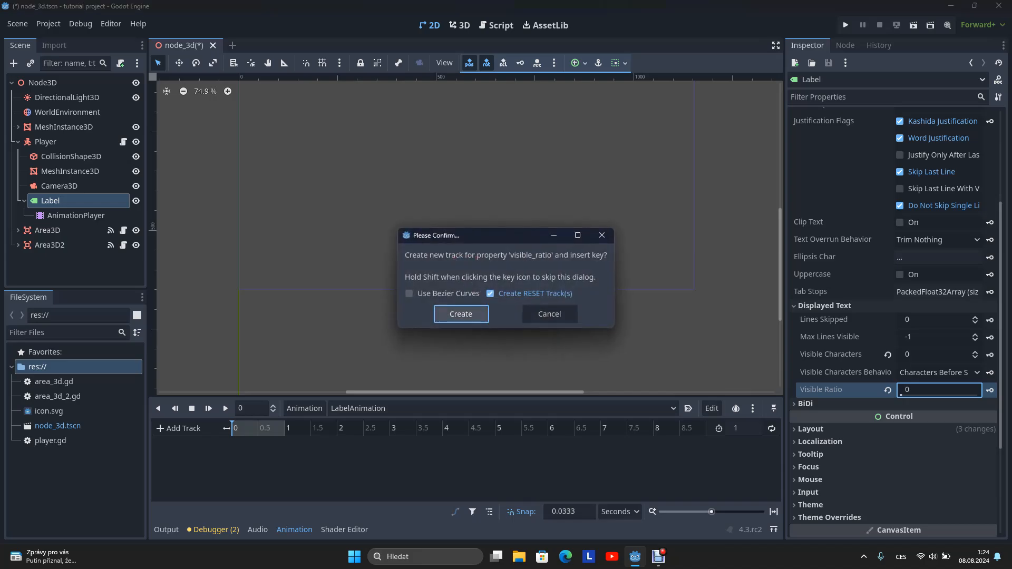
{"action": "left_click", "coordinate": [461, 314]}
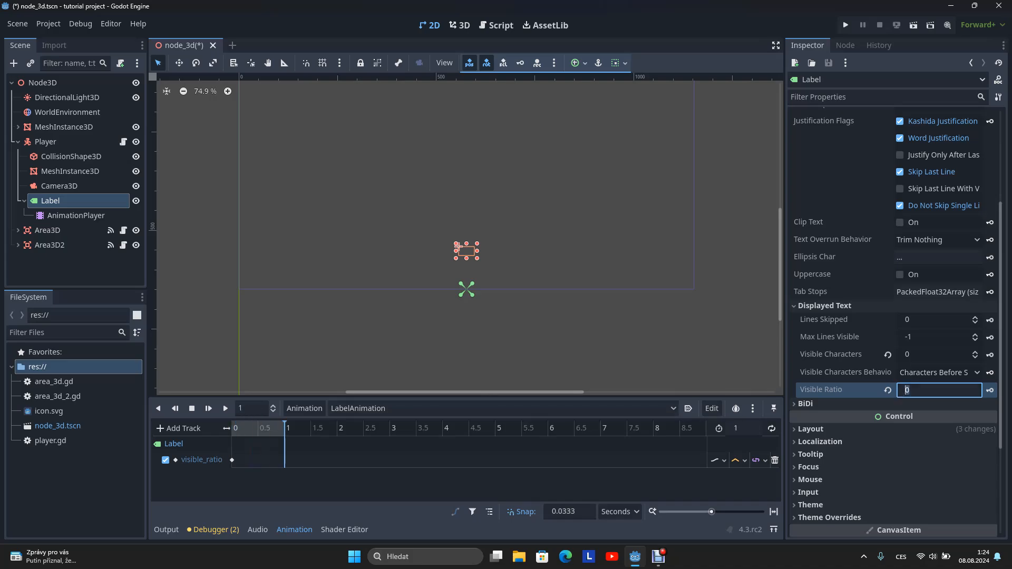
- Key Visible Ratio 1 at 0.5 seconds and shorten the animation length to 0.5
{"action": "type", "text": "1"}
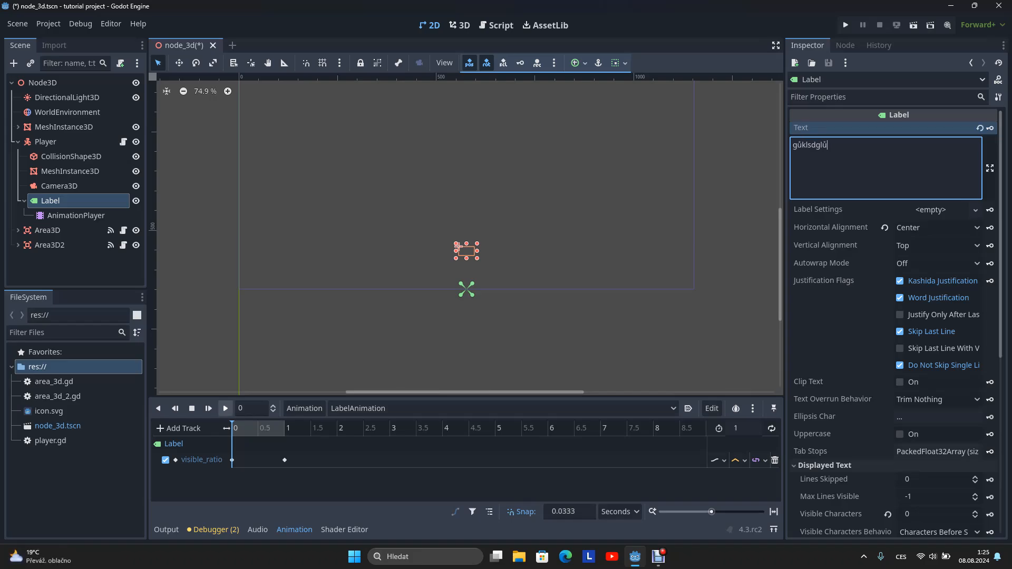
{"action": "left_click", "coordinate": [224, 408]}
{"action": "type", "text": "0.5"}
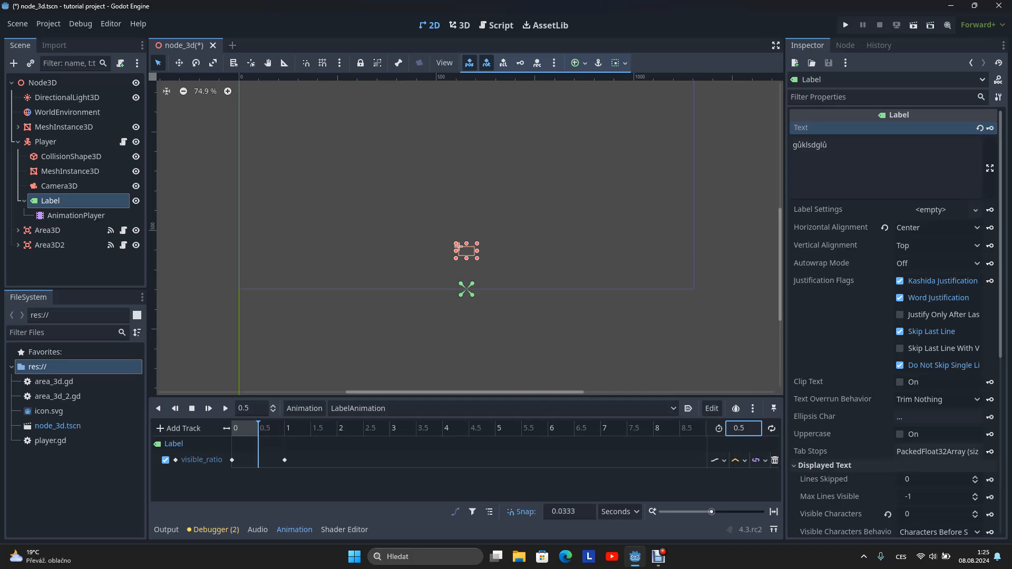
{"action": "left_click", "coordinate": [284, 459]}
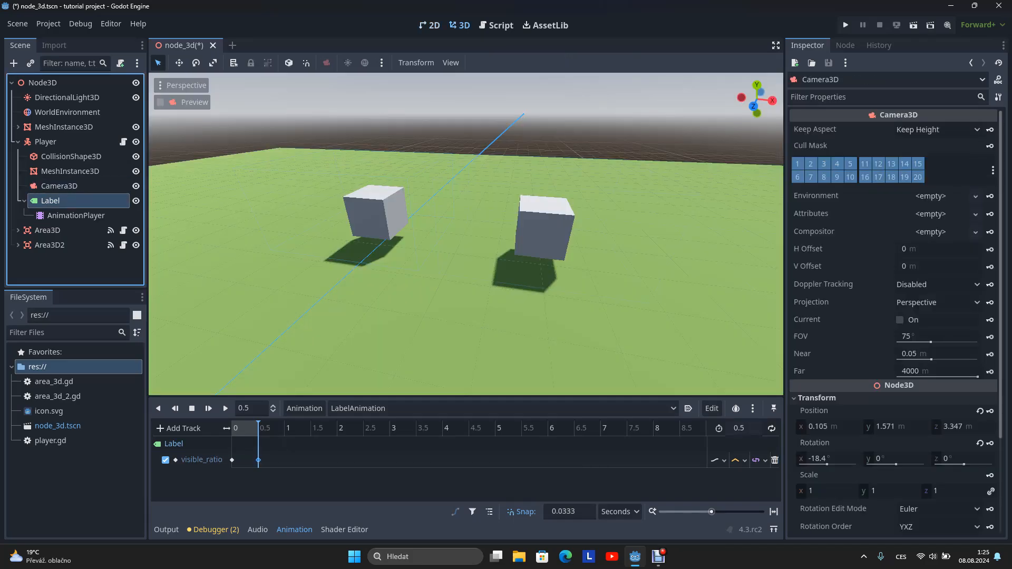
- Clear the Label's text and open player.gd to add an AnimationPlayer play call
{"action": "left_click", "coordinate": [433, 25]}
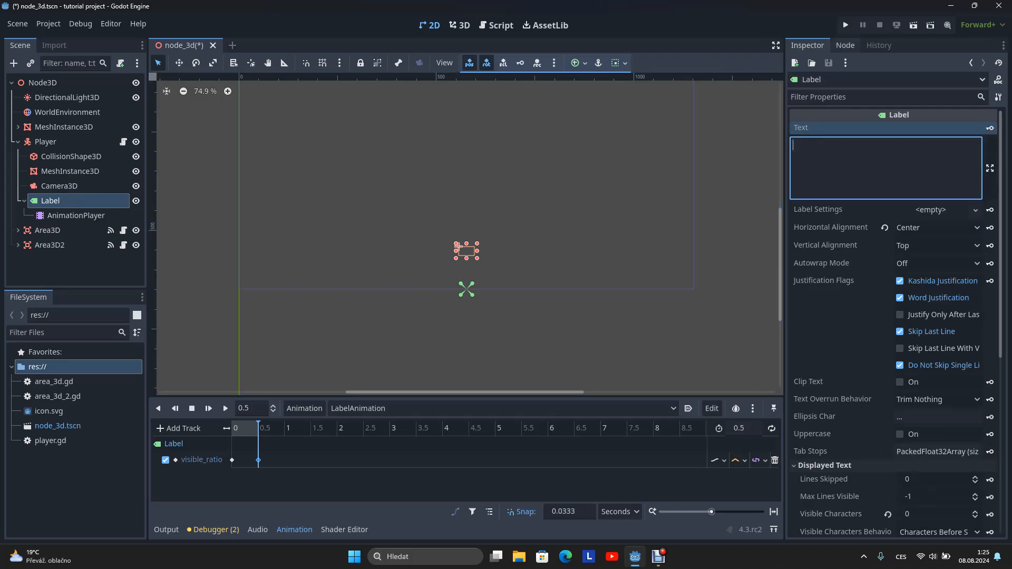
{"action": "left_click", "coordinate": [495, 25]}
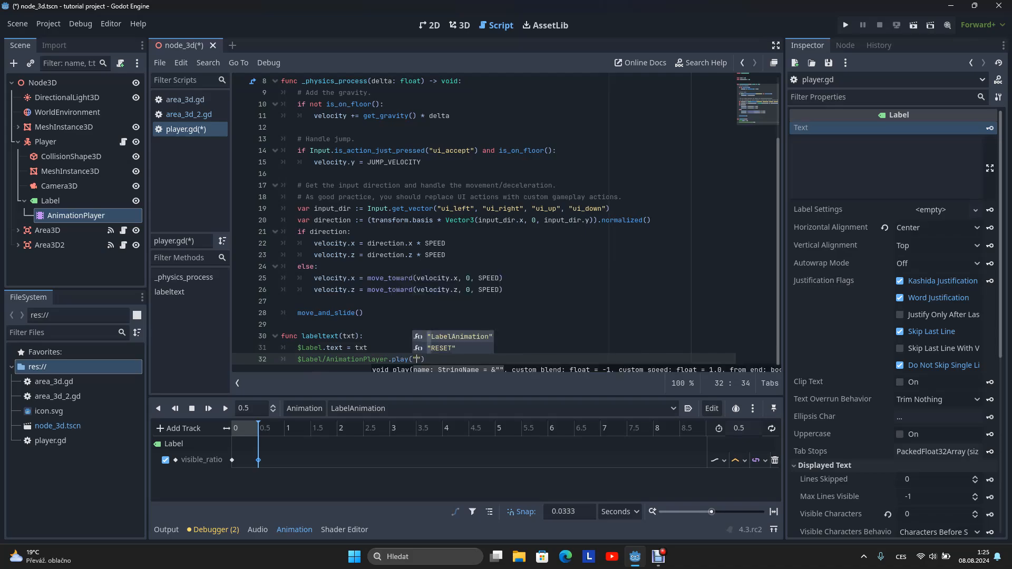
- Complete the play call with "LabelAnimation" and run the game to test the reveal
{"action": "left_click", "coordinate": [458, 336]}
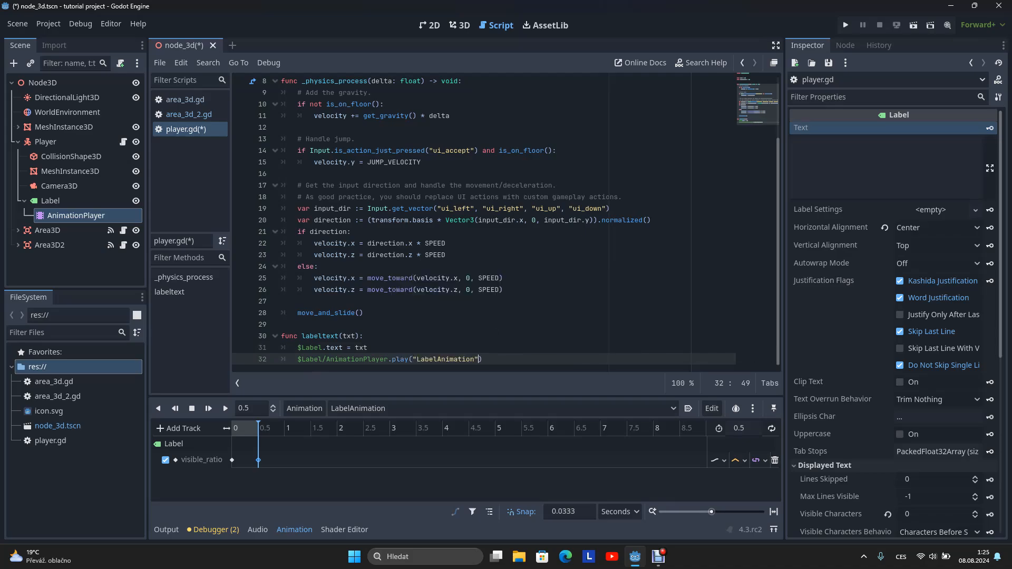
{"action": "left_click", "coordinate": [845, 25]}
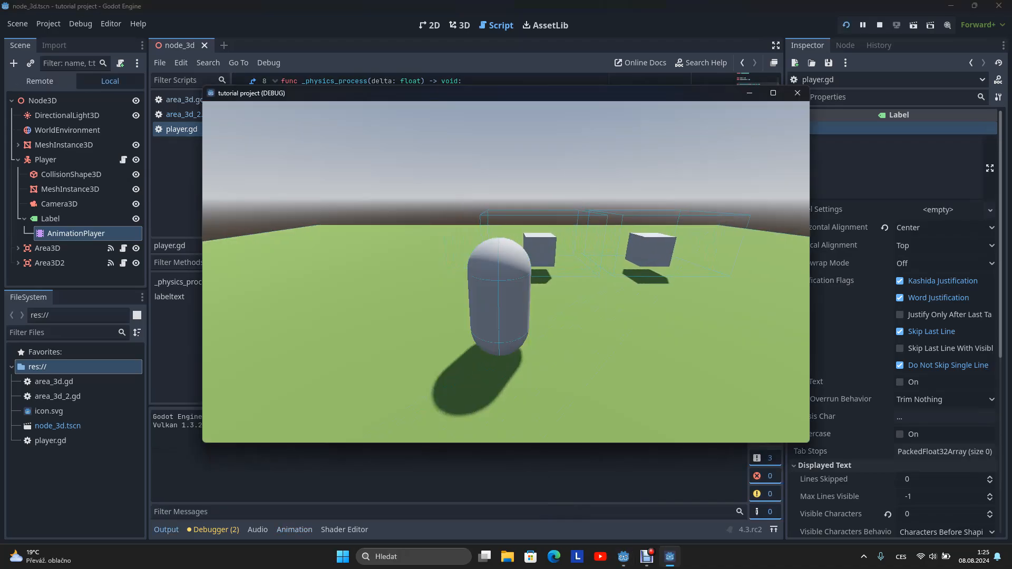